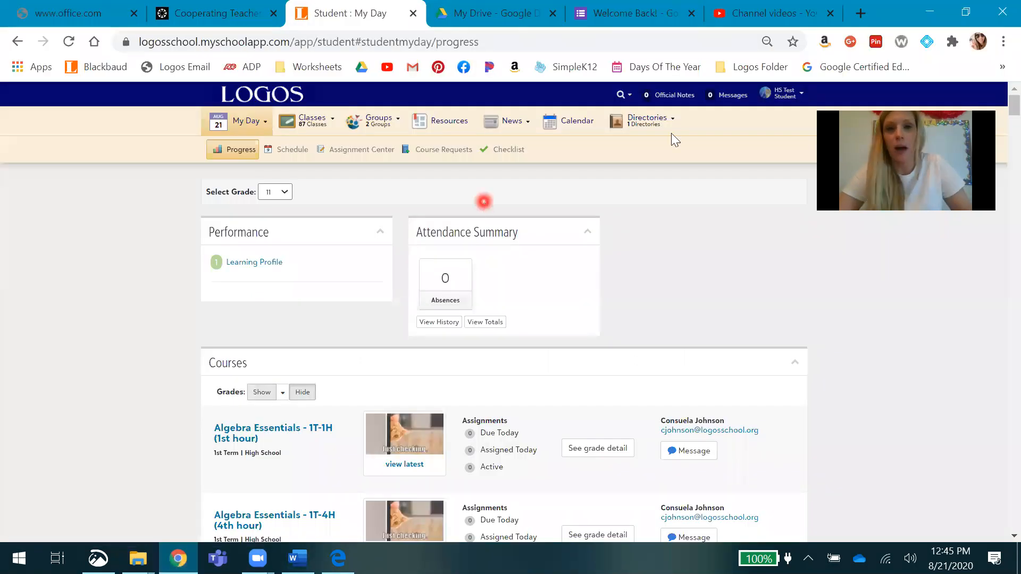
# Browse the courses list and review the Individualized Advanced Math grade details.
pyautogui.click(646, 121)
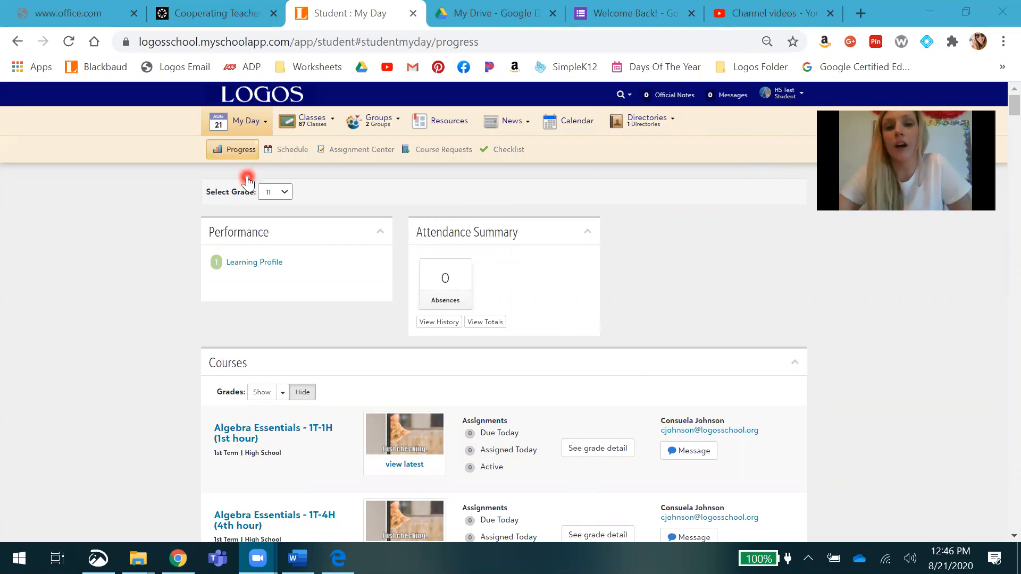
pyautogui.moveTo(201, 156)
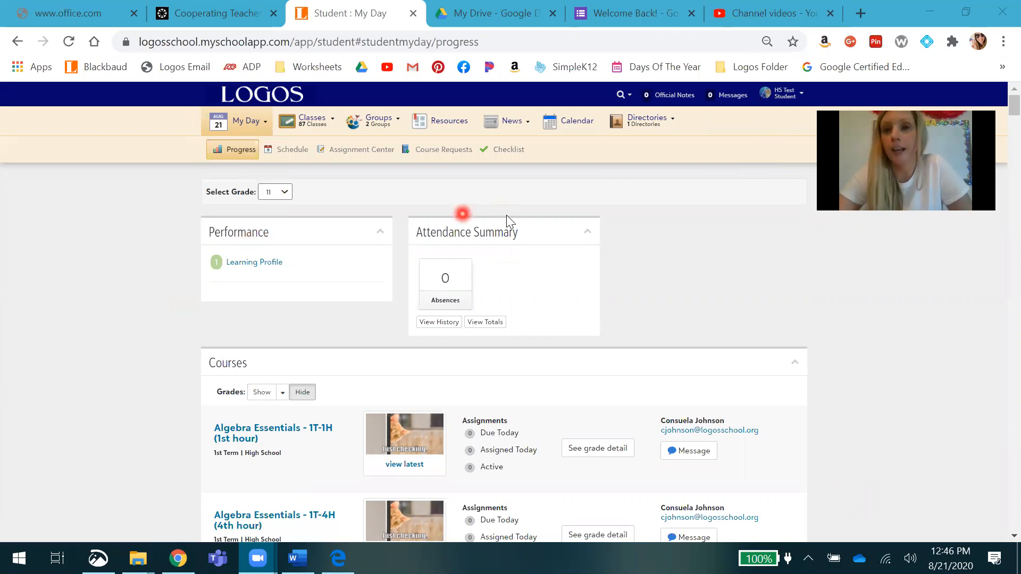
pyautogui.moveTo(664, 250)
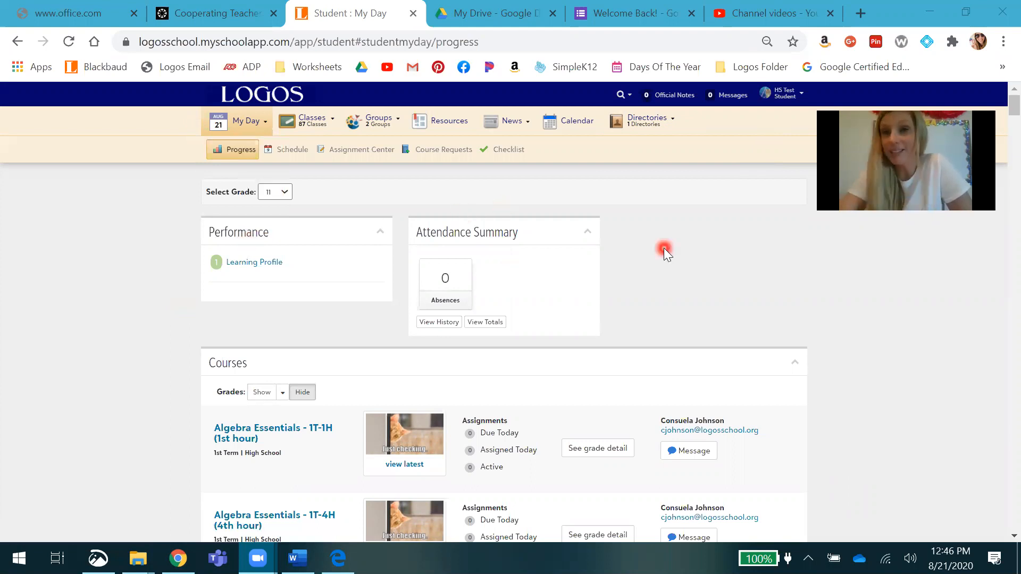
pyautogui.moveTo(789, 298)
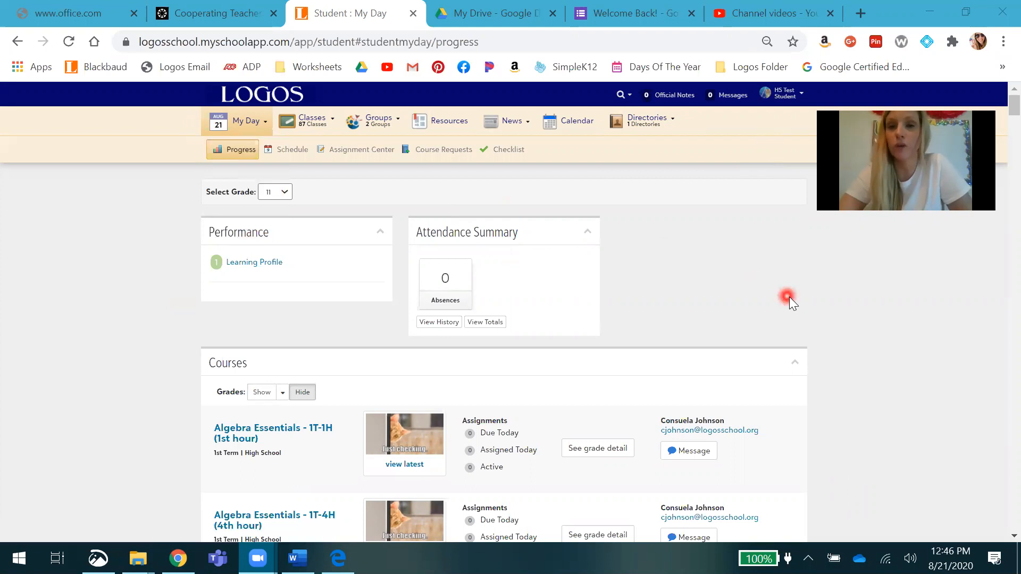
pyautogui.moveTo(809, 304)
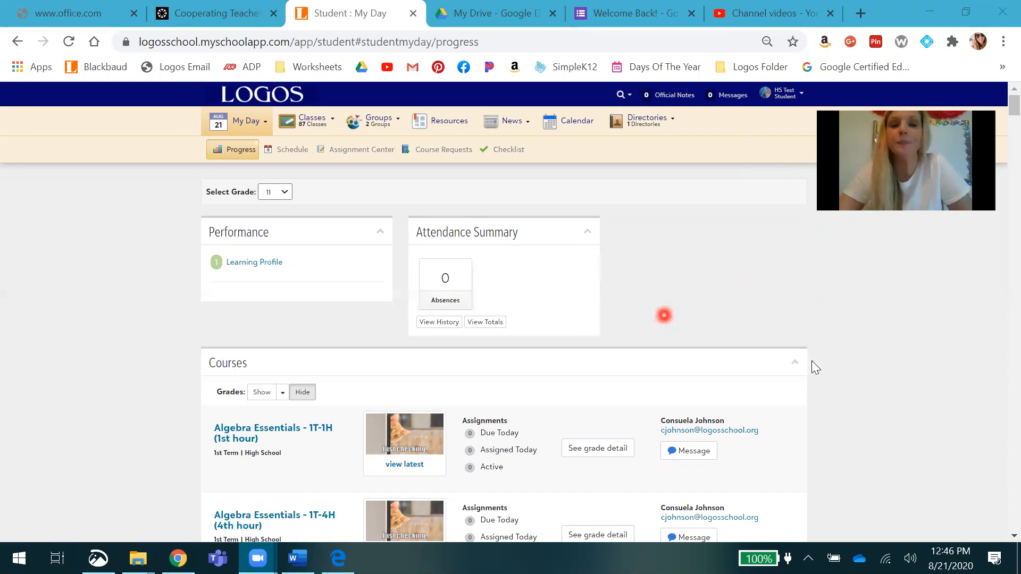
pyautogui.moveTo(343, 487)
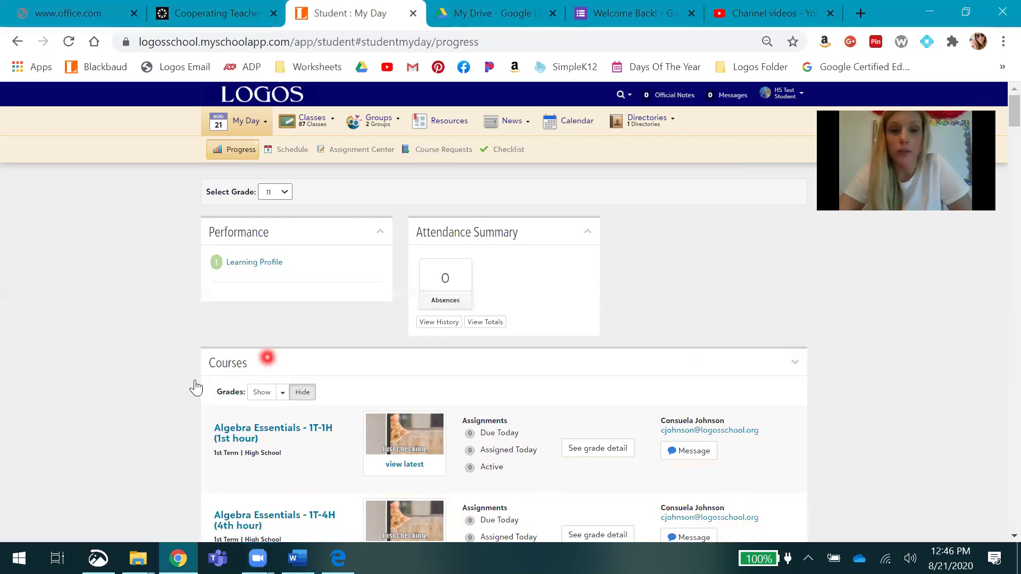
pyautogui.click(794, 362)
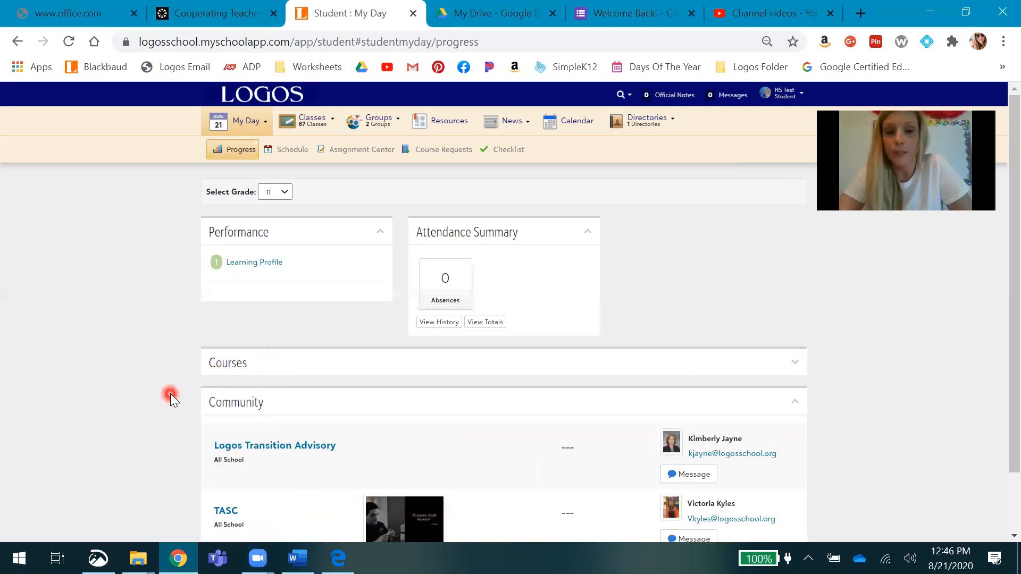
pyautogui.scroll(-3)
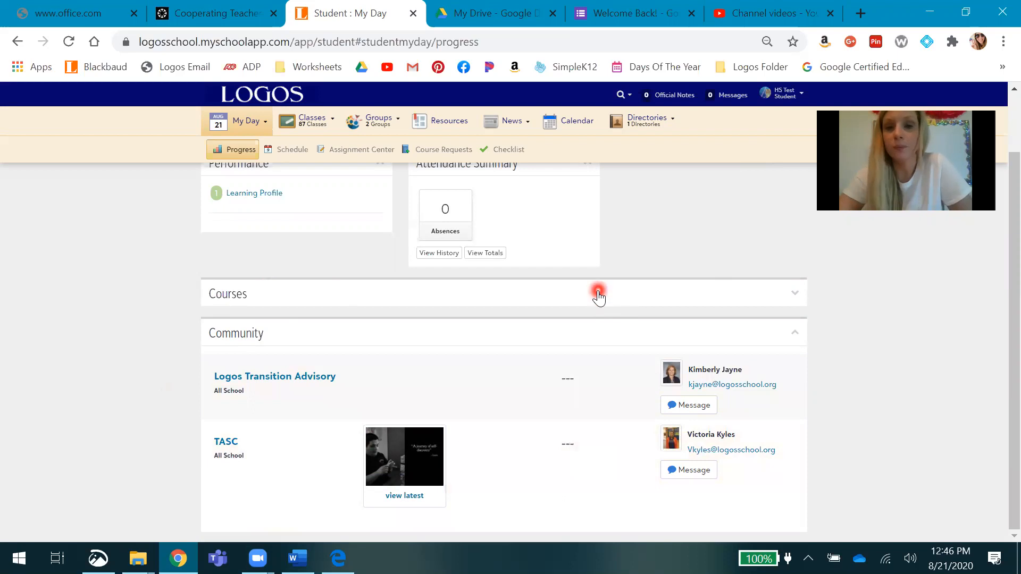
pyautogui.click(598, 291)
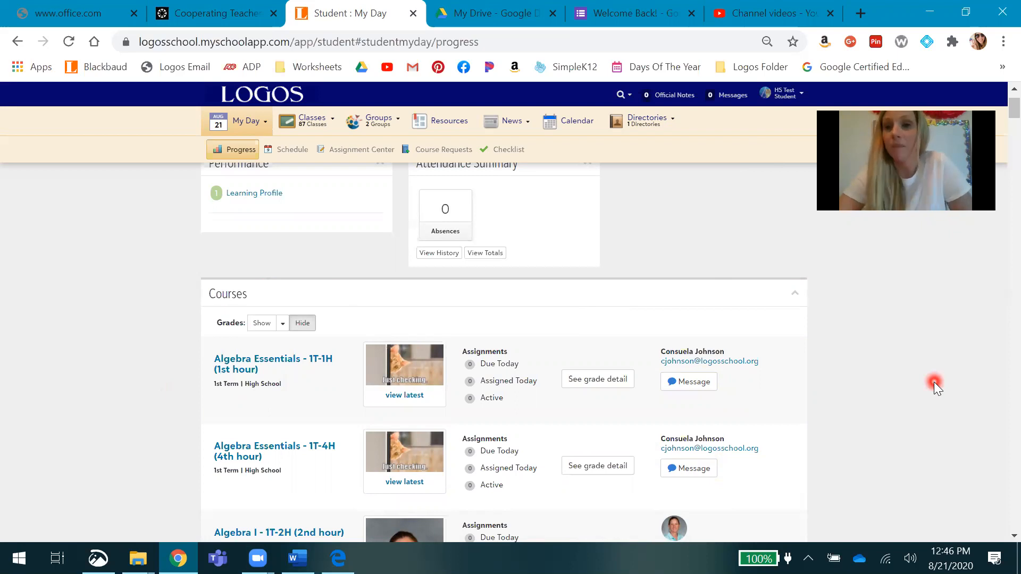
pyautogui.moveTo(1000, 250)
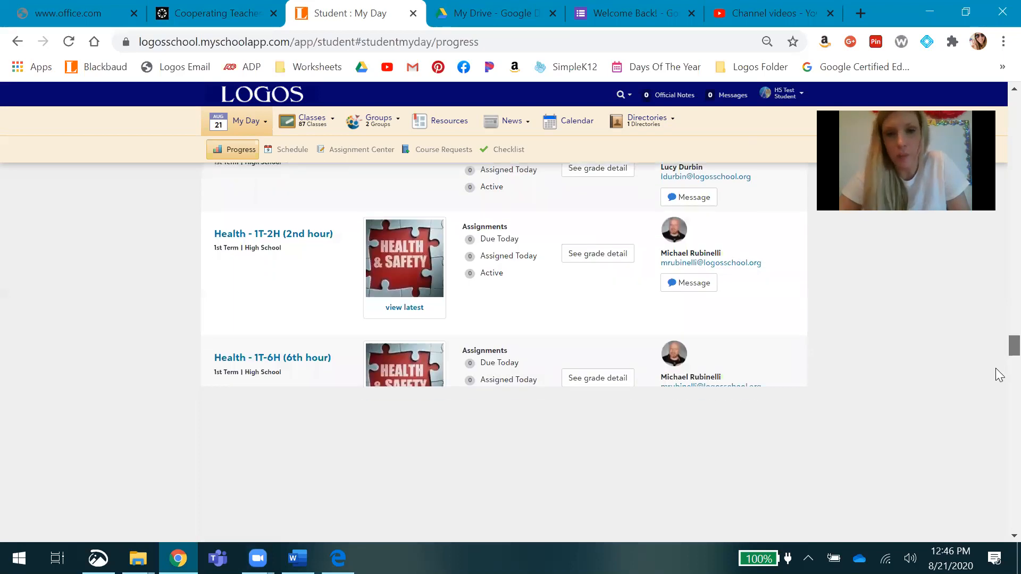
pyautogui.scroll(-3)
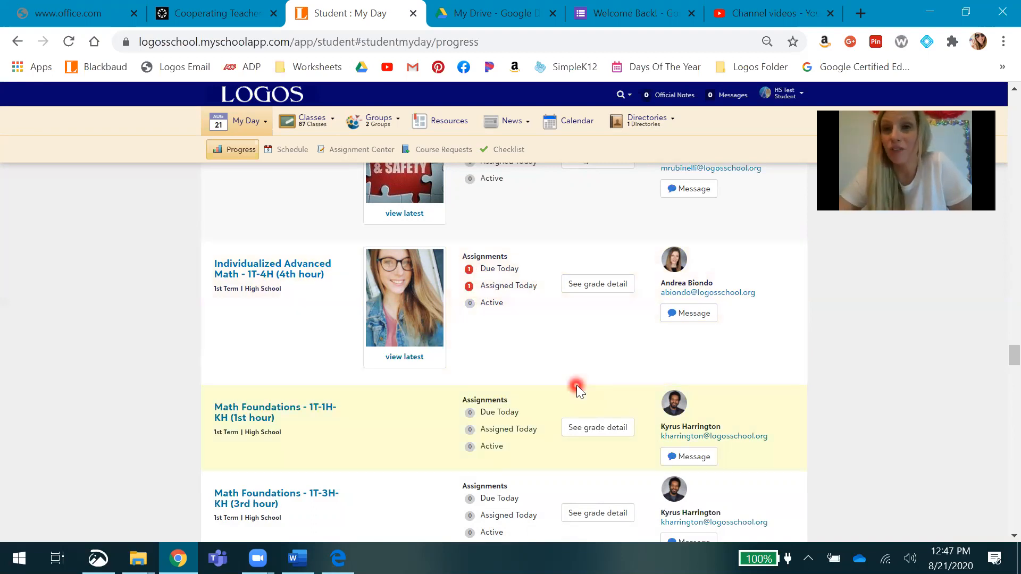
pyautogui.moveTo(580, 358)
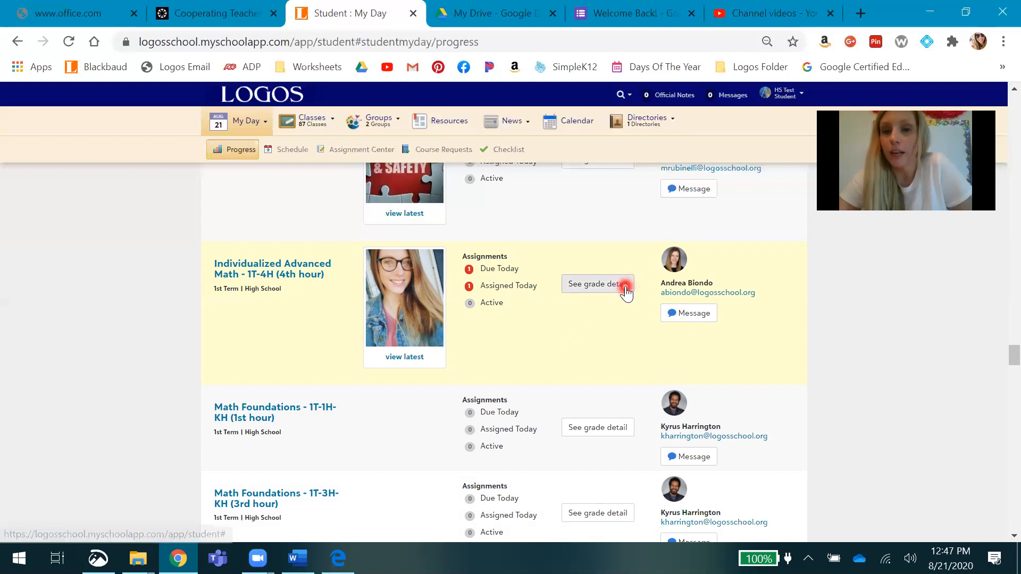
pyautogui.click(597, 284)
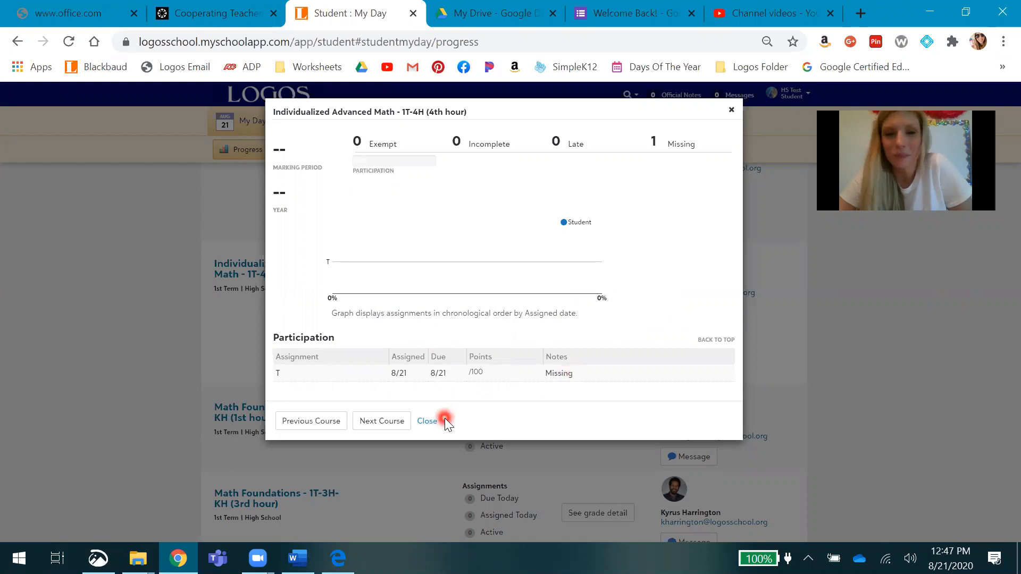
pyautogui.click(427, 421)
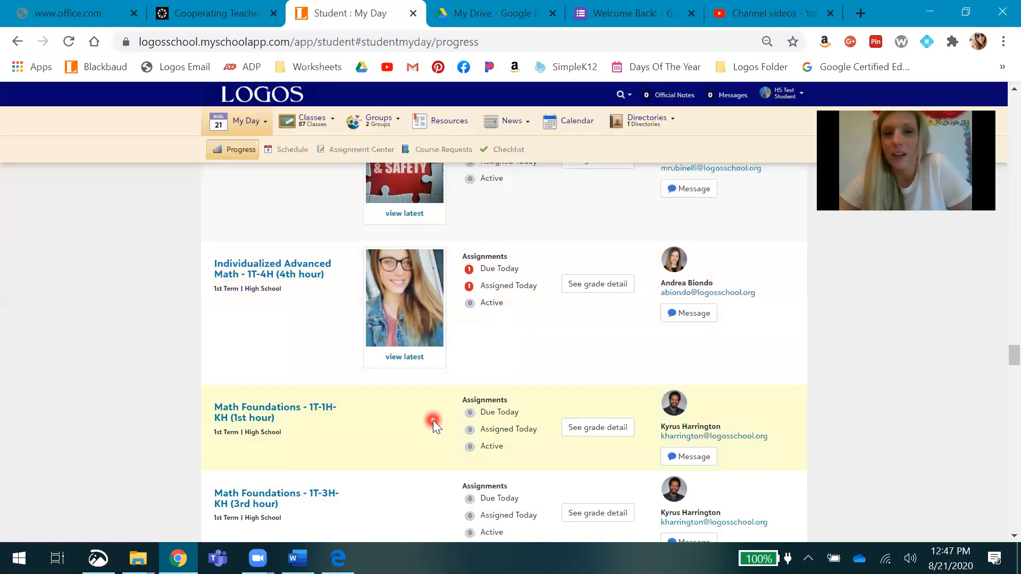
pyautogui.moveTo(745, 289)
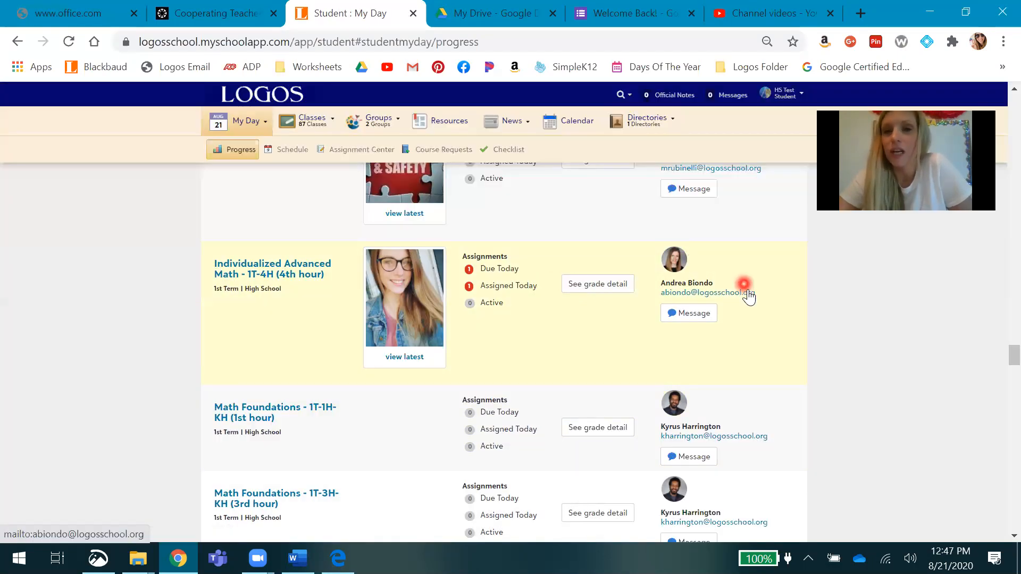
pyautogui.moveTo(753, 300)
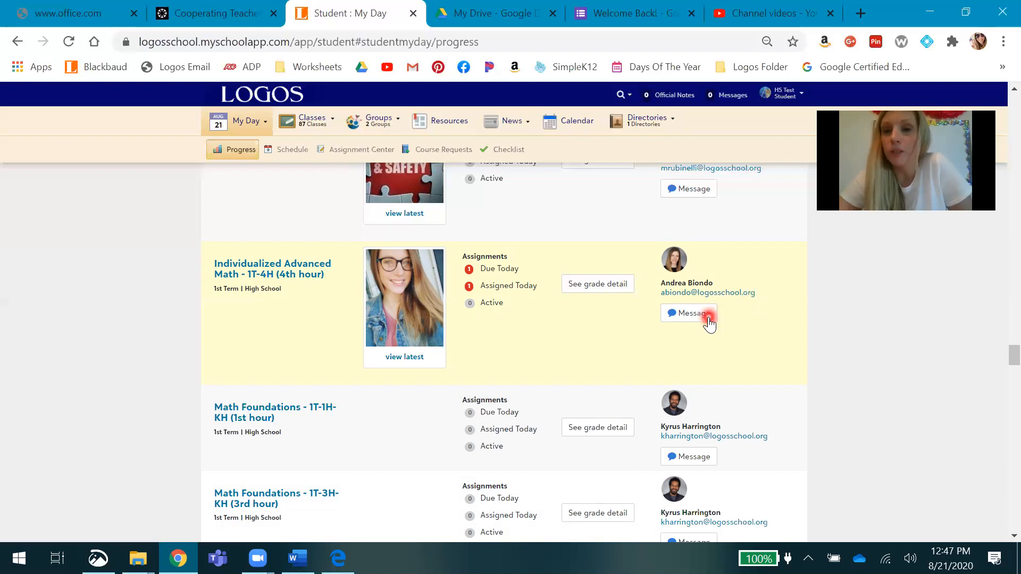
# Send the Individualized Advanced Math teacher a 'Hi, how are you?' message.
pyautogui.click(694, 313)
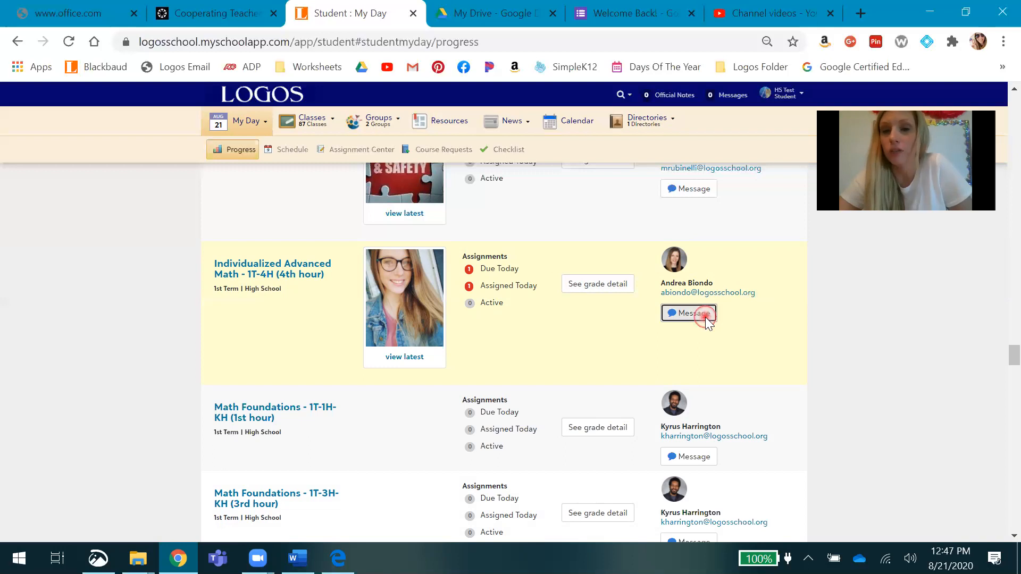
pyautogui.click(690, 313)
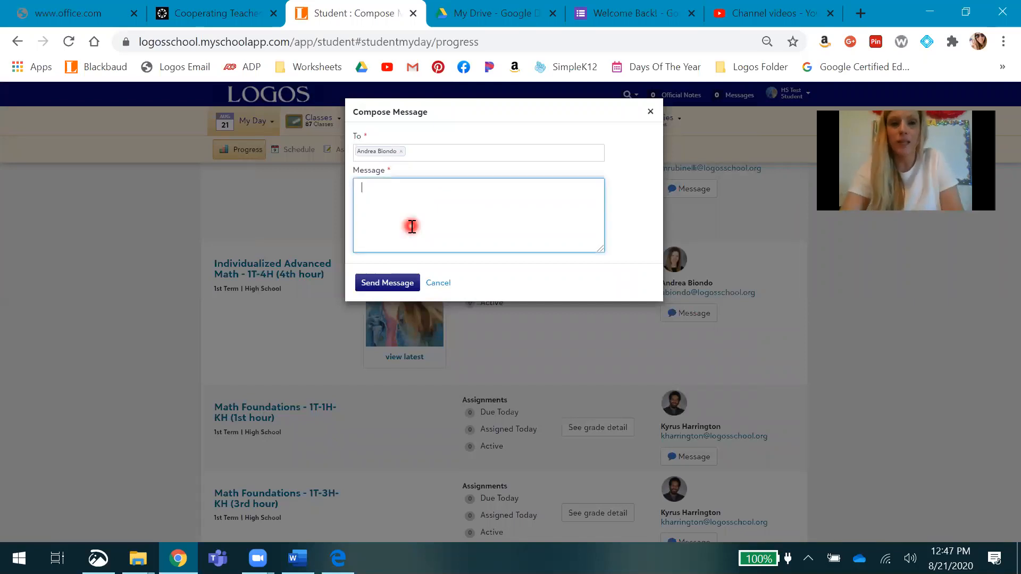
pyautogui.write('Hi, he')
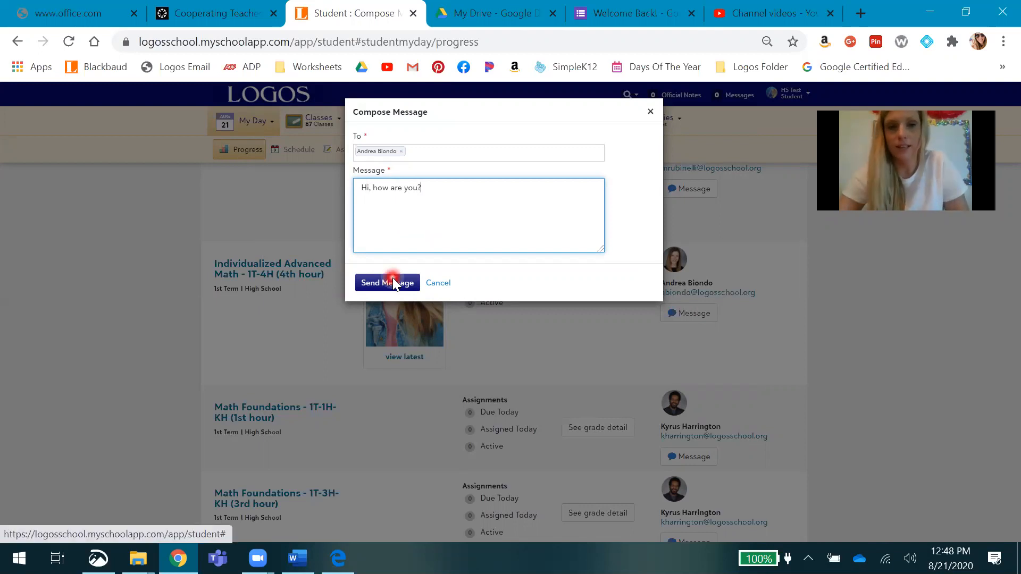
pyautogui.click(387, 283)
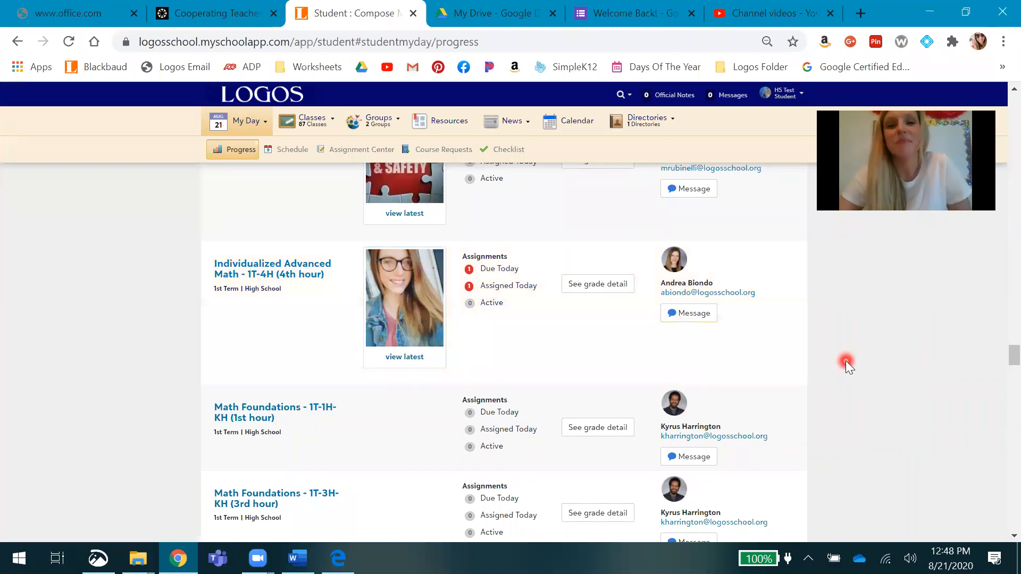
pyautogui.moveTo(304, 302)
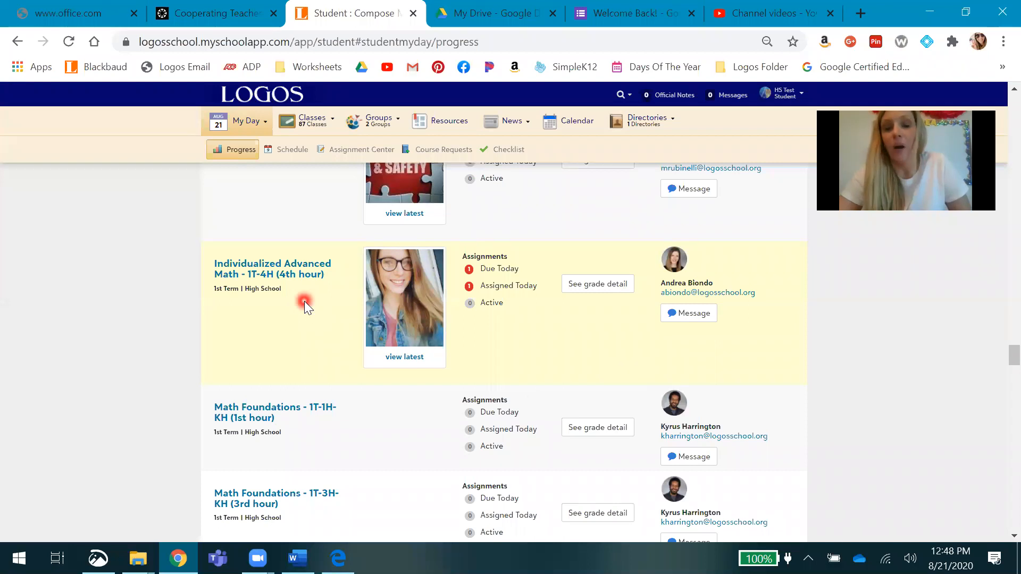
pyautogui.moveTo(280, 268)
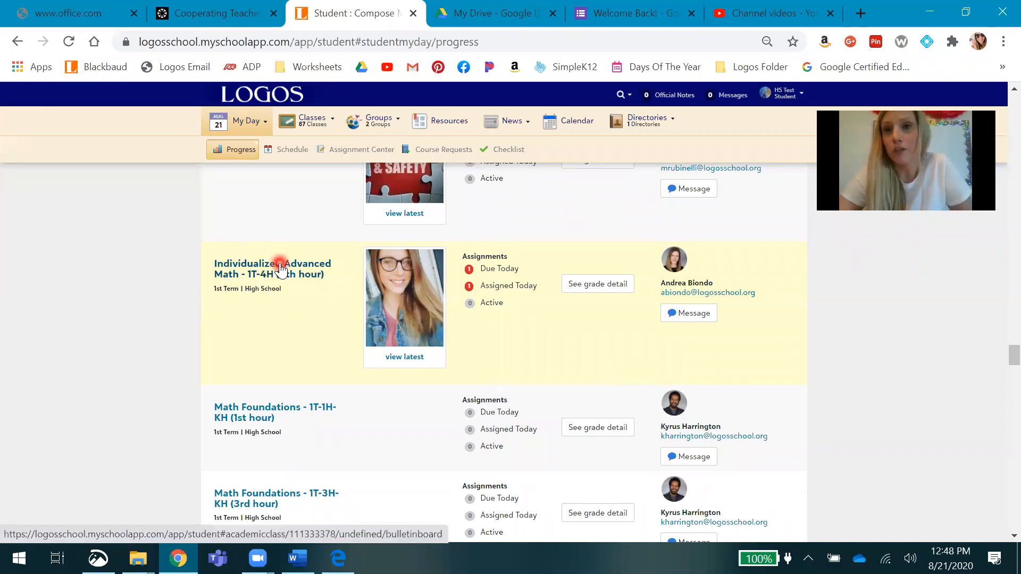
# Show the Individualized Advanced Math class Topics, viewing the Day 1, August 25th topic and returning.
pyautogui.click(280, 267)
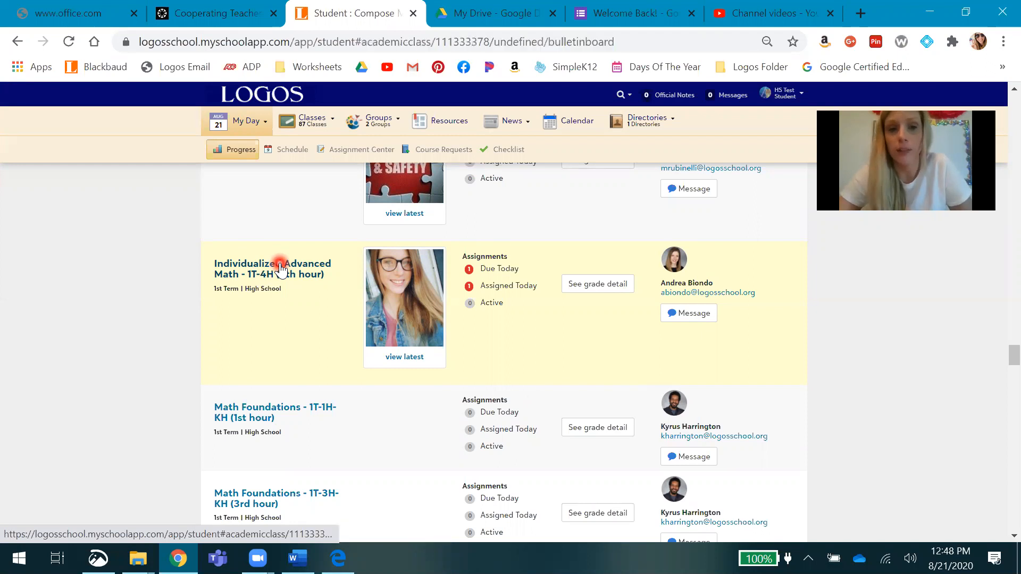
pyautogui.click(279, 268)
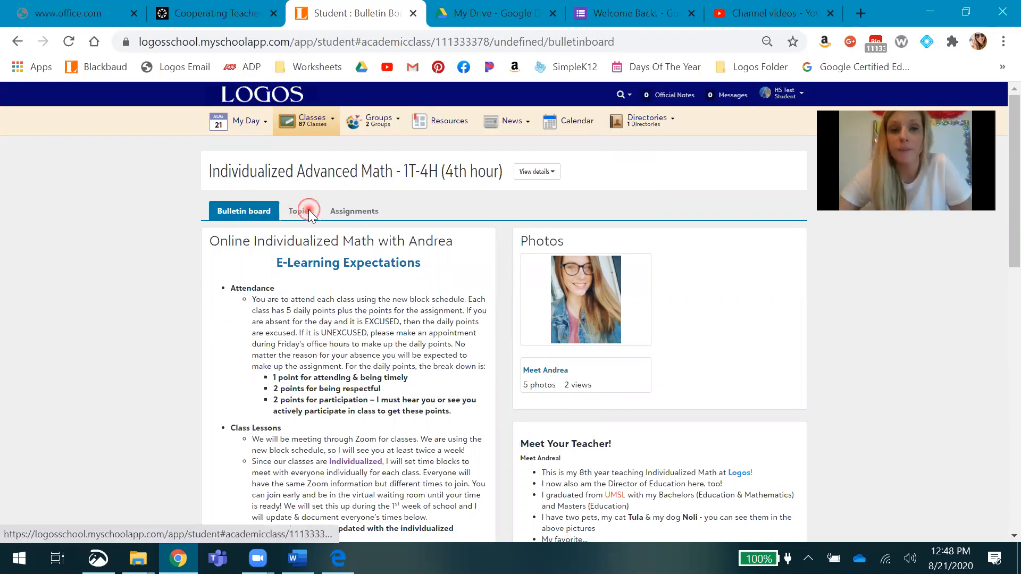
pyautogui.click(306, 210)
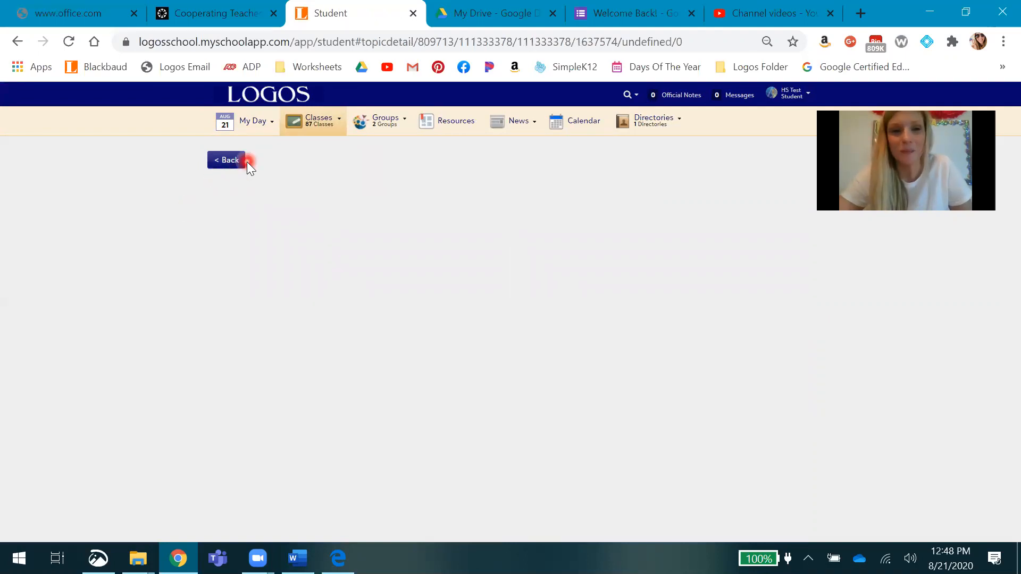
pyautogui.click(226, 159)
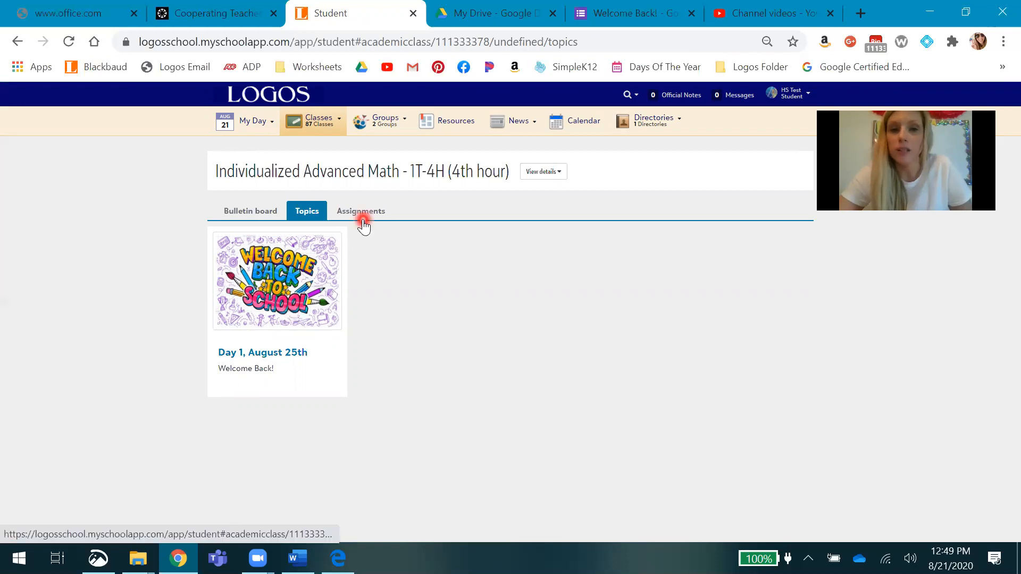
# Open the 'What is your favorite color?' assignment from the class Assignments list.
pyautogui.click(361, 211)
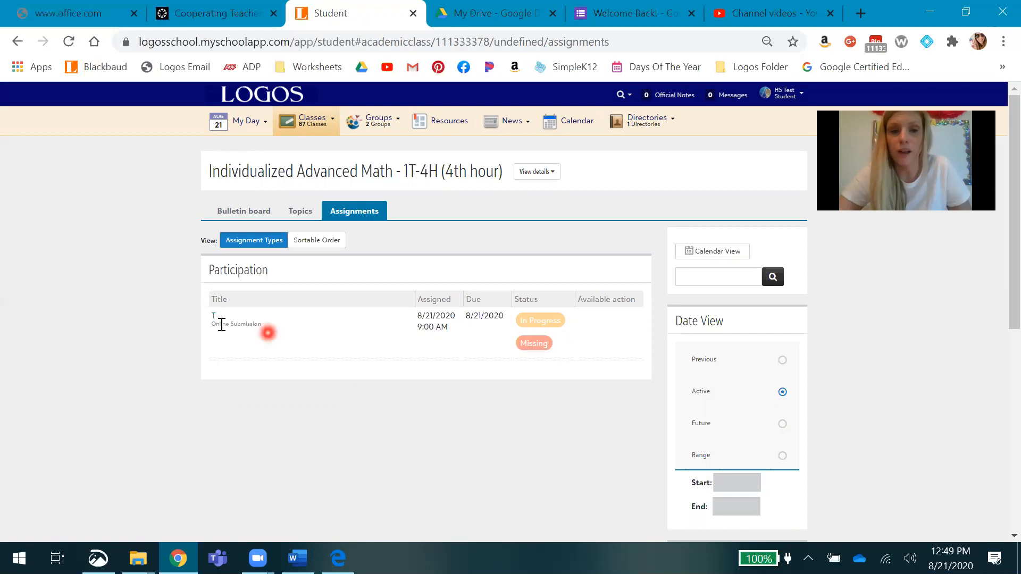
pyautogui.click(213, 315)
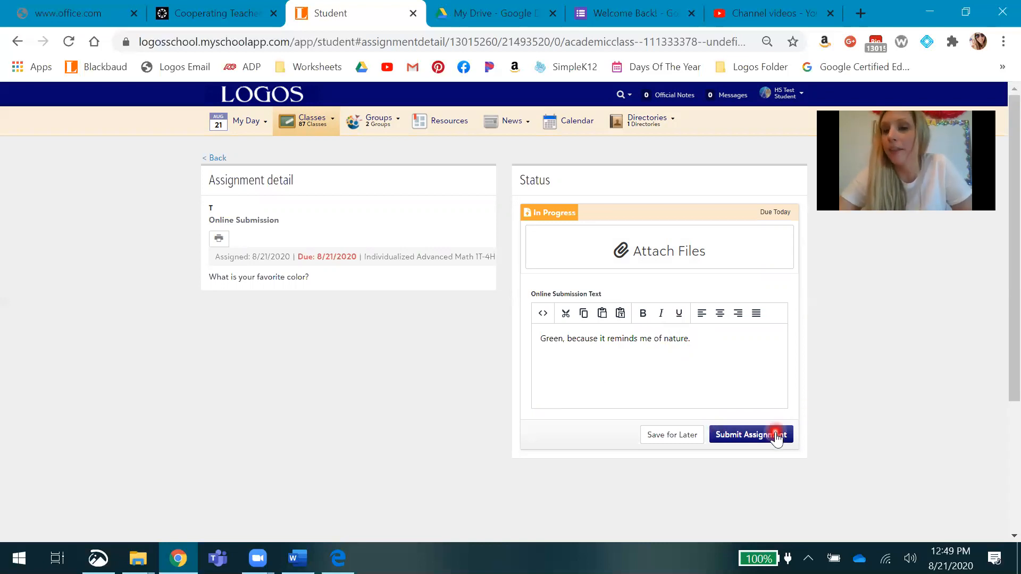
# Submit the favorite color answer and confirm, so it shows Completed.
pyautogui.click(770, 434)
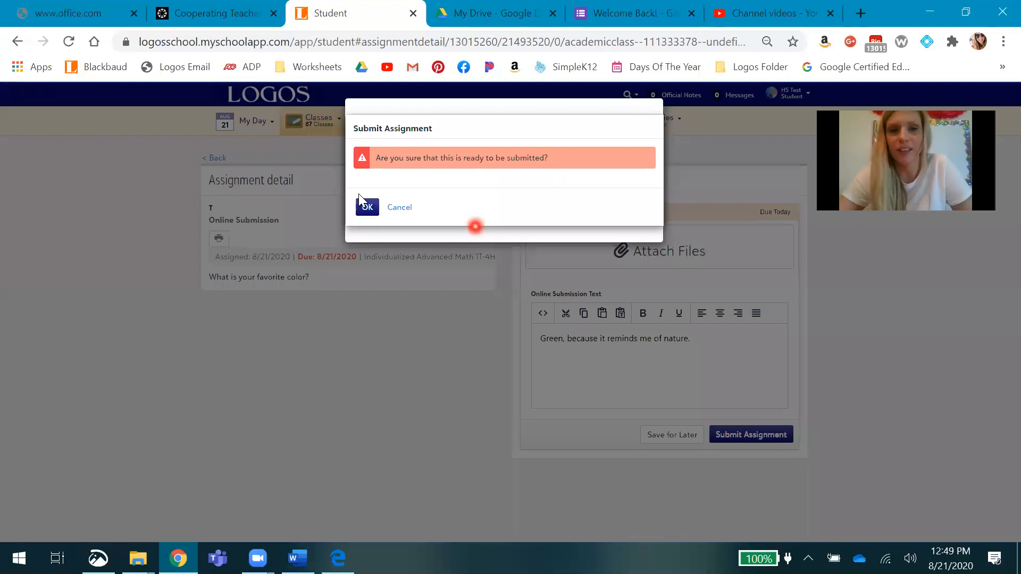
pyautogui.click(366, 207)
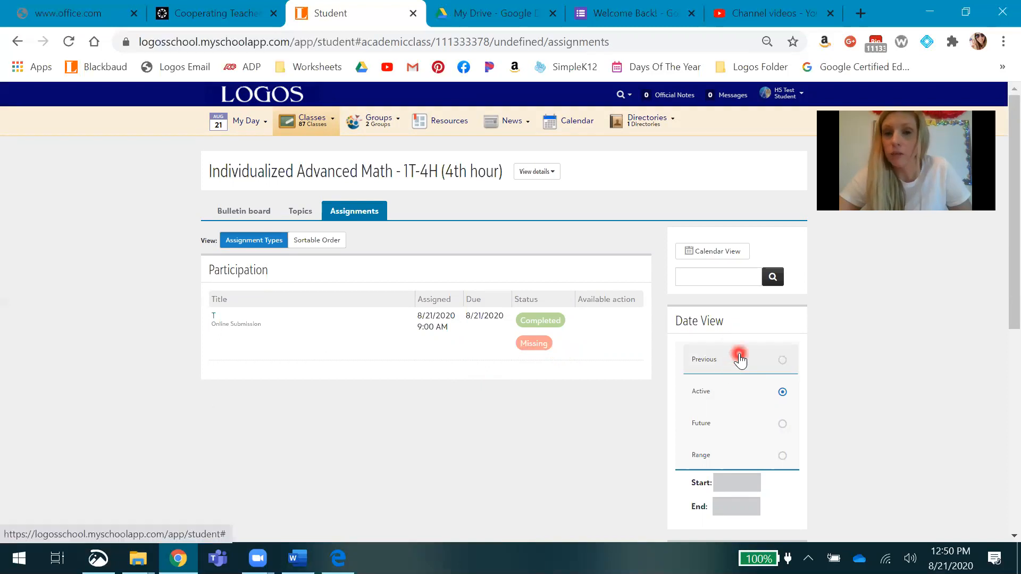
# Switch the math assignments through Previous, Future and Range date views, each showing no assignments.
pyautogui.click(783, 360)
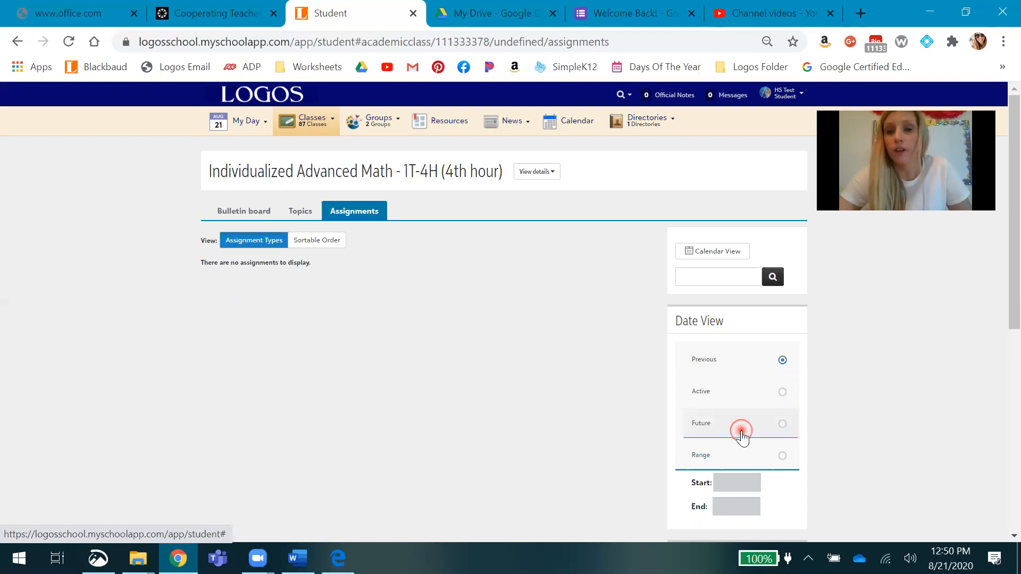
pyautogui.click(783, 423)
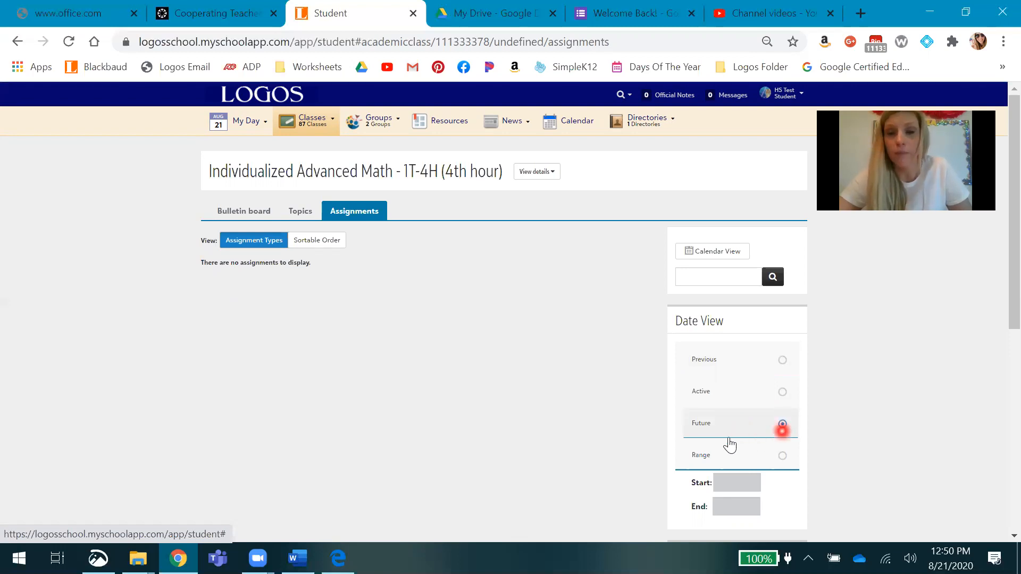
pyautogui.click(783, 455)
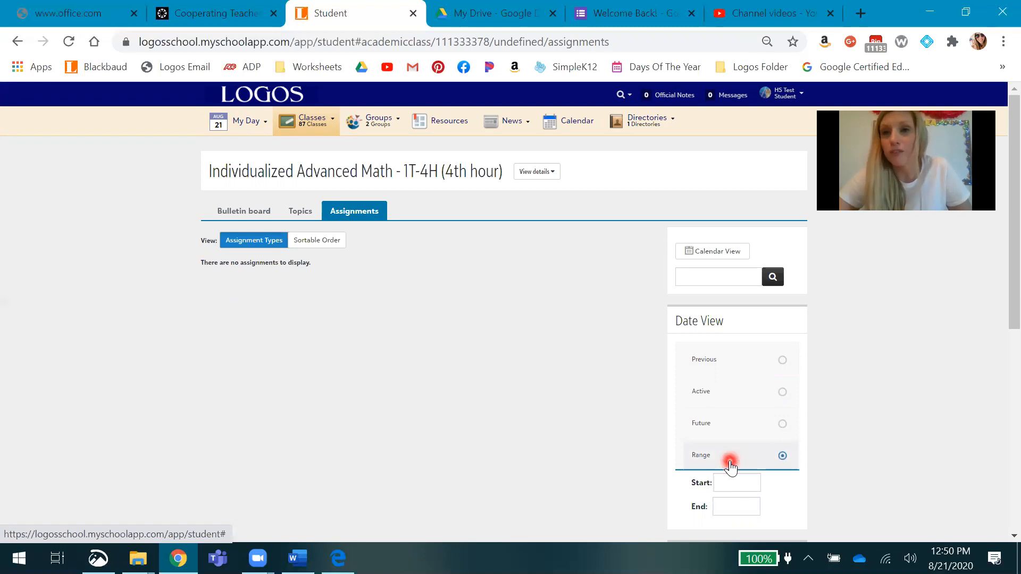
pyautogui.click(736, 507)
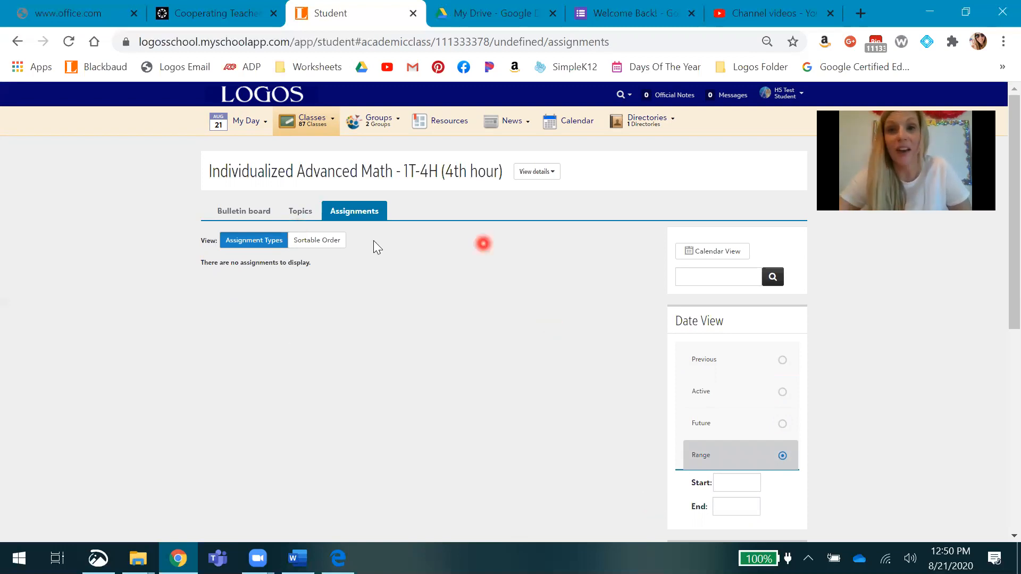
pyautogui.moveTo(185, 172)
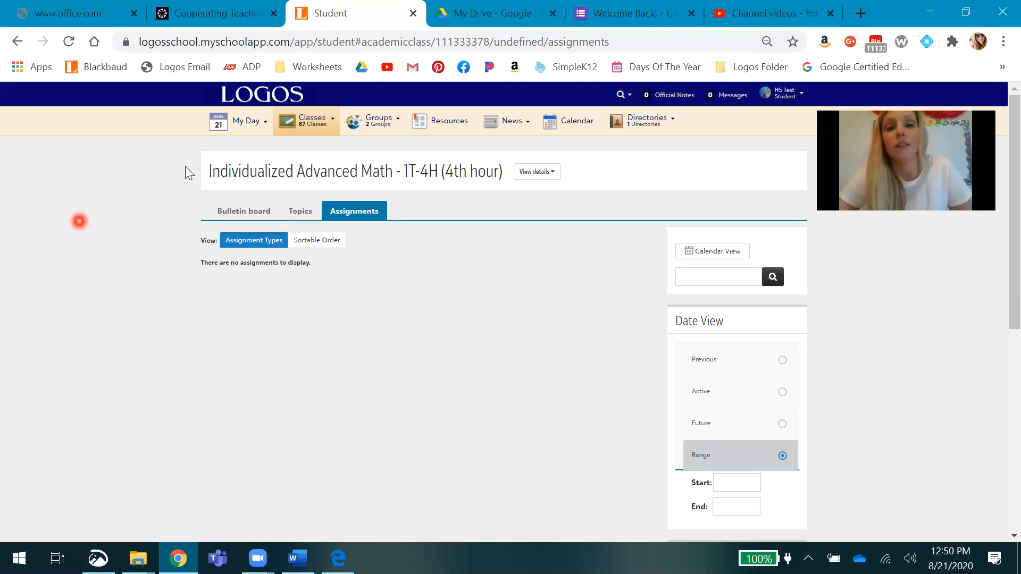
pyautogui.click(252, 125)
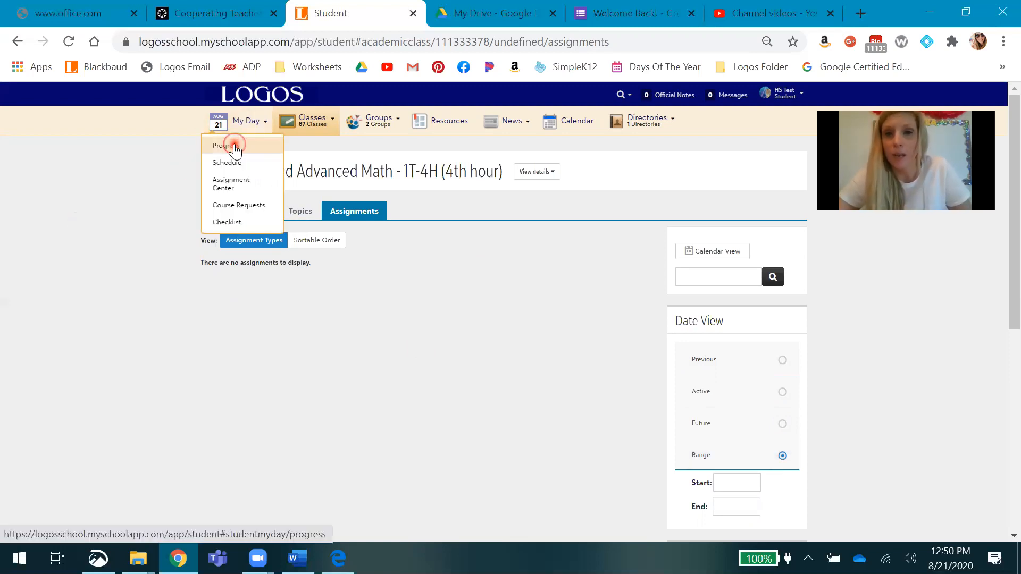
# Go from My Day Progress to the Assignment Center.
pyautogui.click(228, 145)
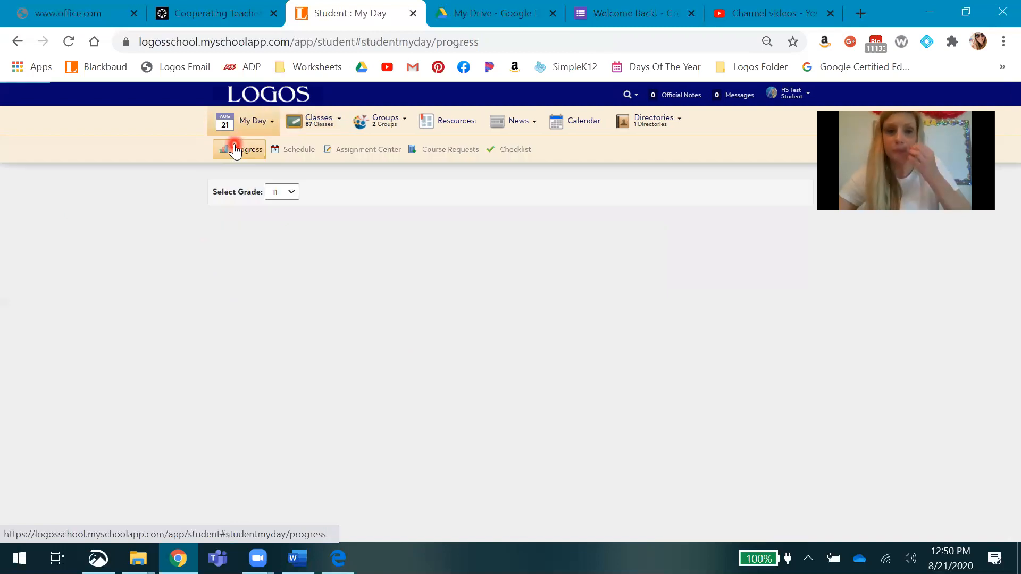
pyautogui.click(234, 149)
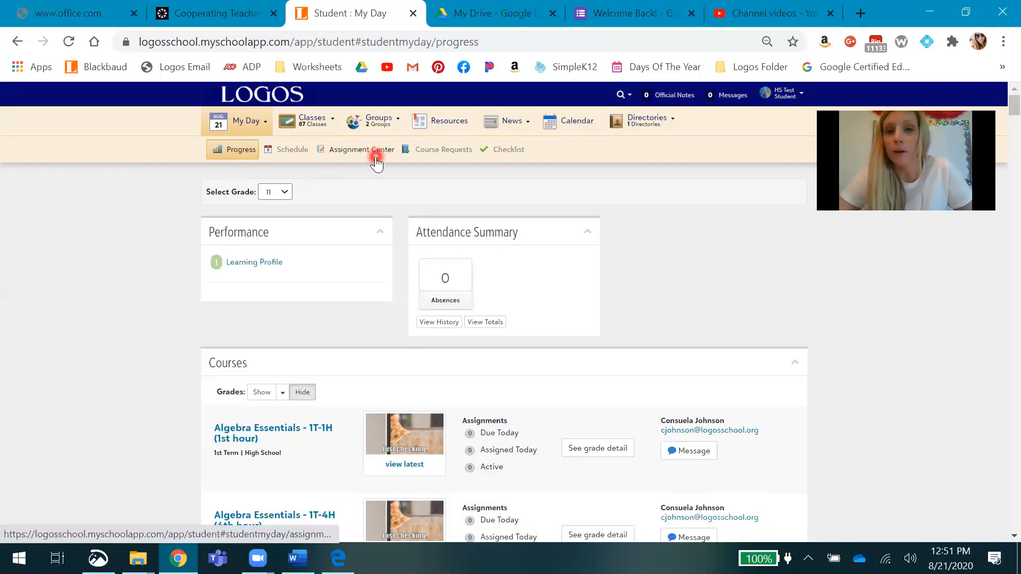
pyautogui.moveTo(377, 164)
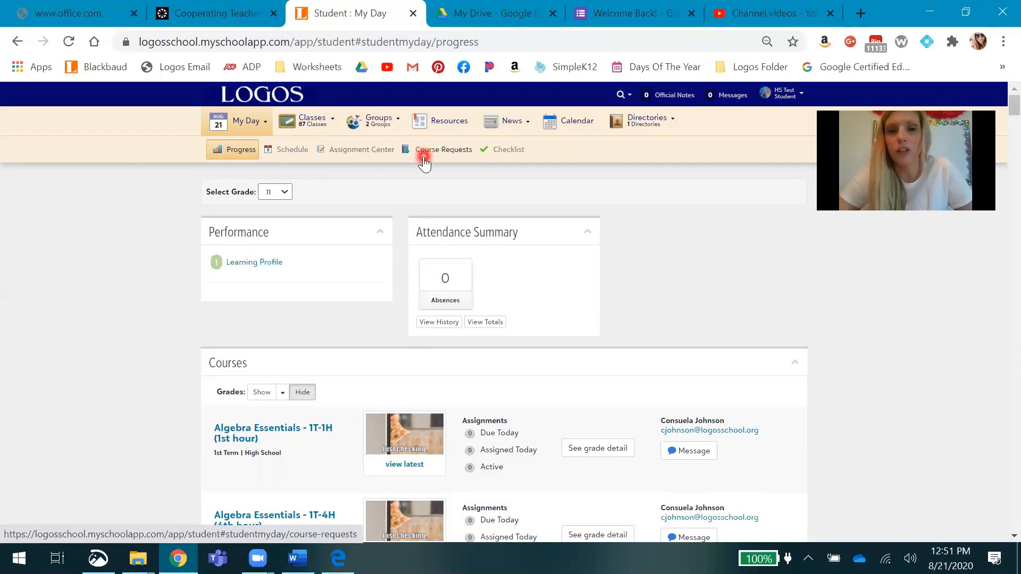
pyautogui.moveTo(498, 156)
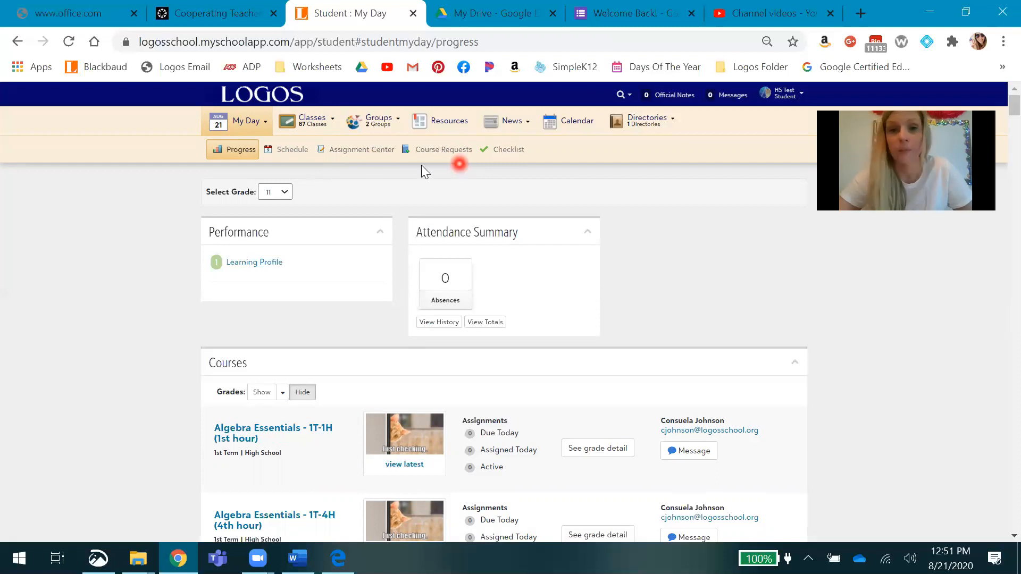
pyautogui.click(369, 151)
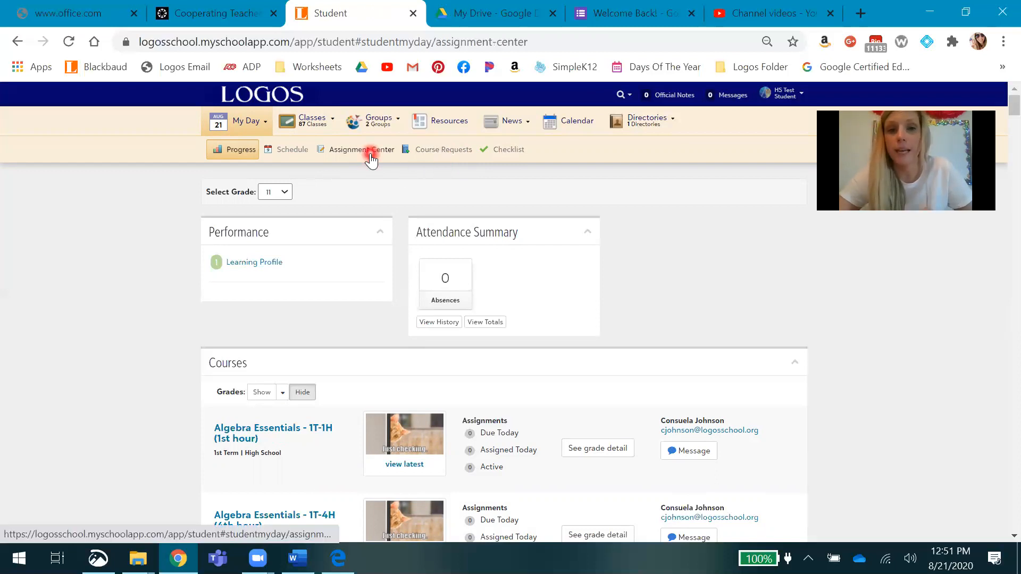
pyautogui.click(369, 153)
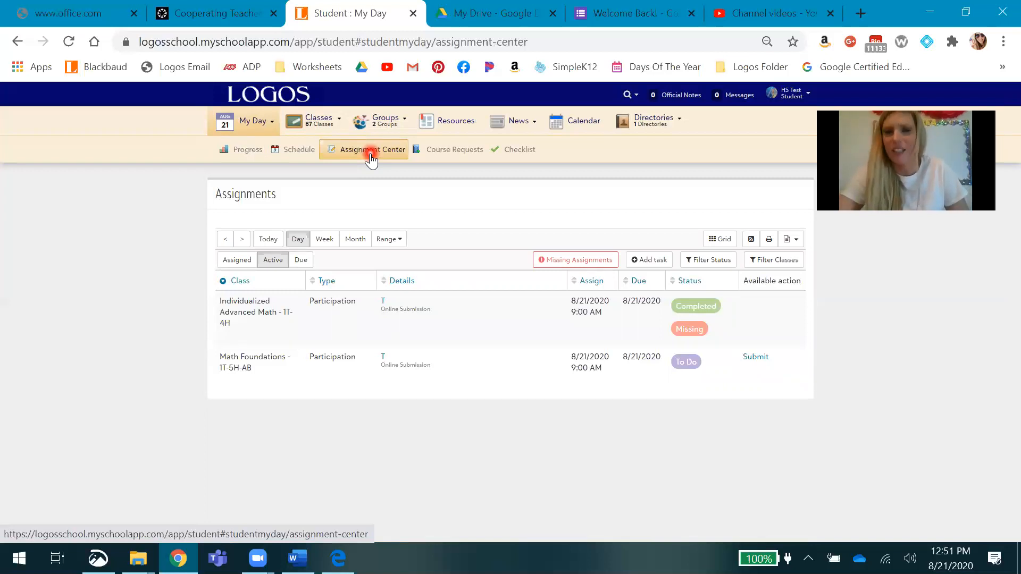
pyautogui.moveTo(223, 174)
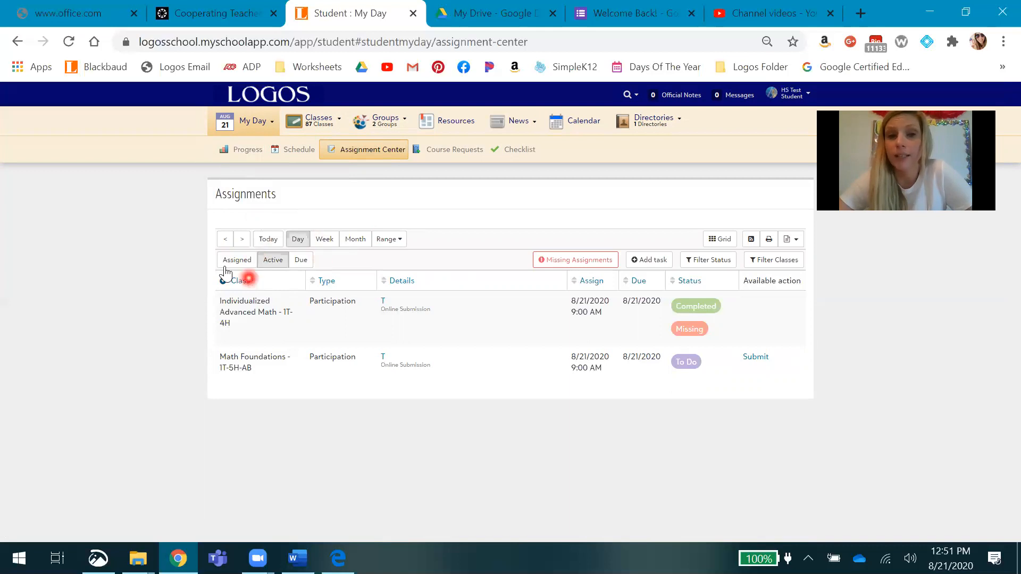
# Try the Assigned and Due filters, ending on Active assignments for Friday, August 21.
pyautogui.click(236, 259)
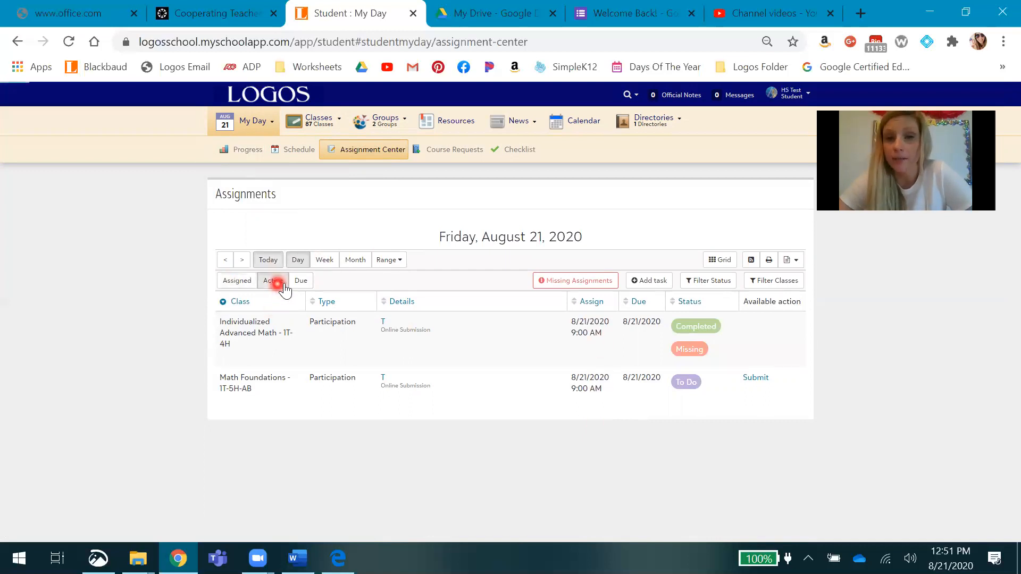
pyautogui.click(273, 281)
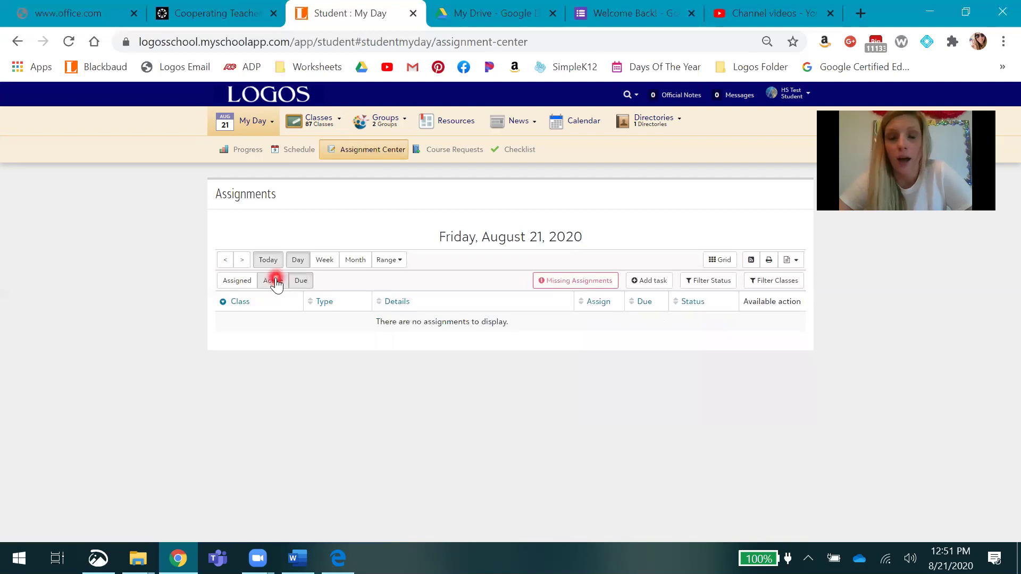
pyautogui.click(273, 281)
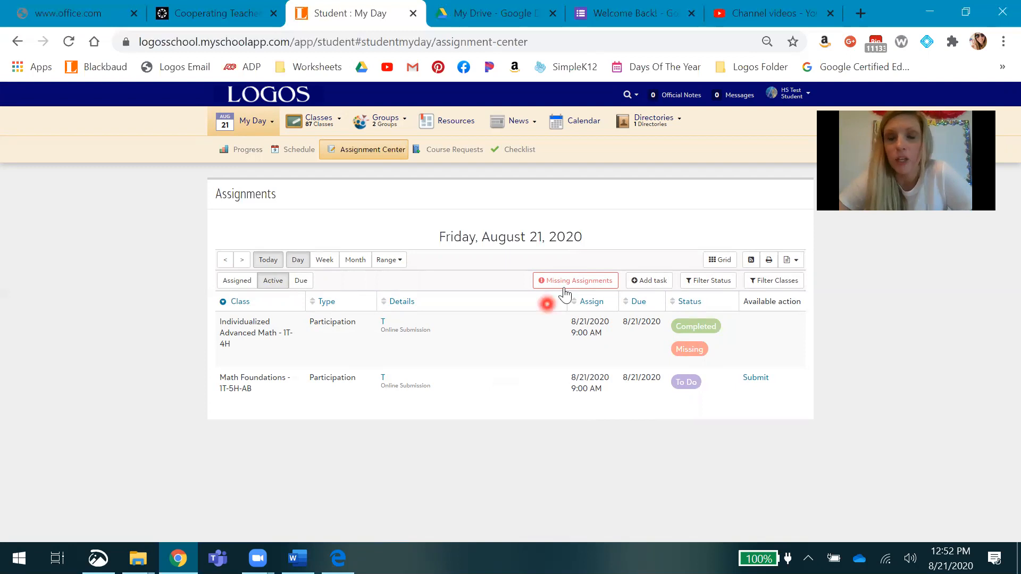
pyautogui.click(576, 281)
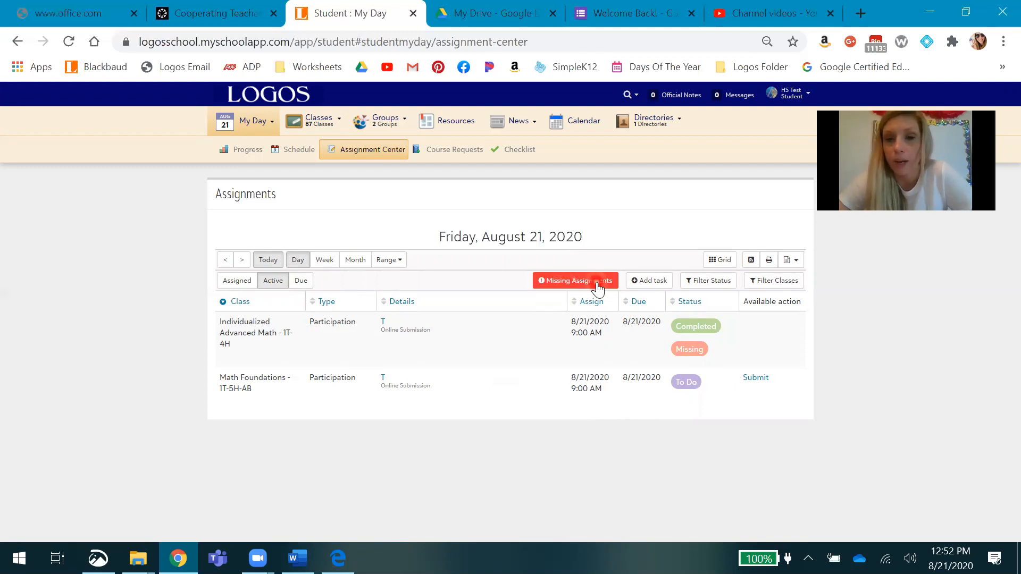
pyautogui.click(595, 281)
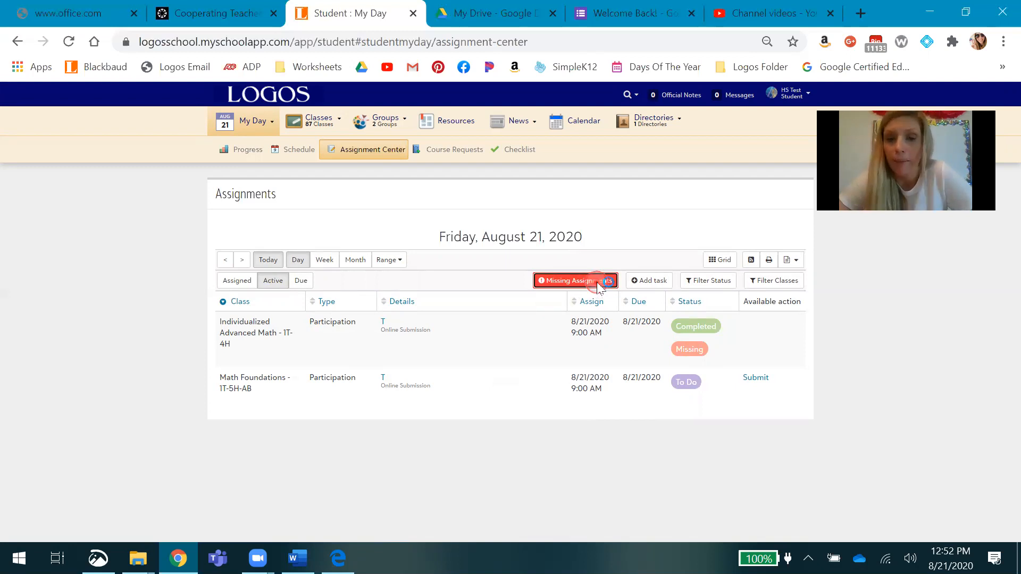
pyautogui.click(596, 281)
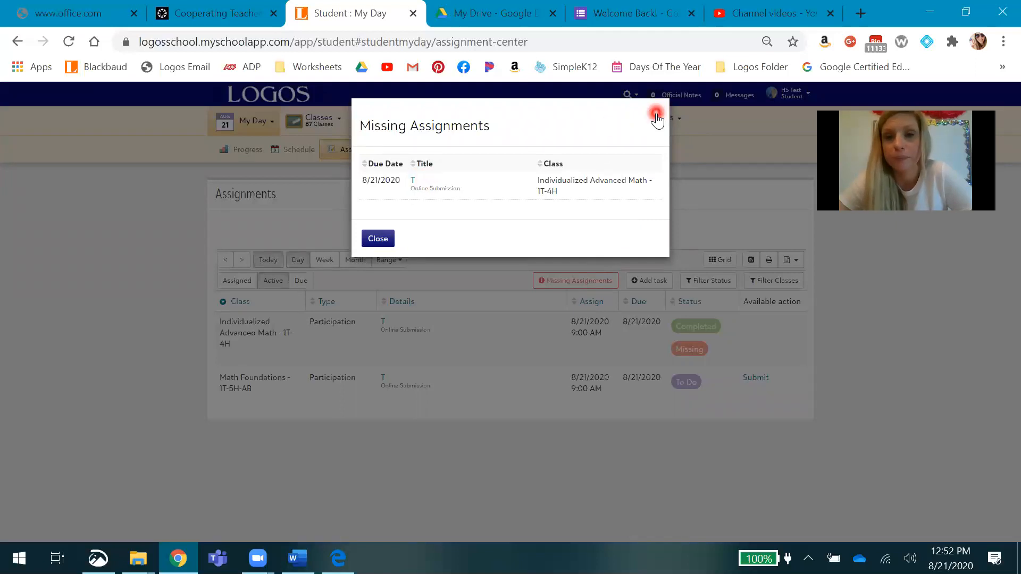
pyautogui.click(657, 113)
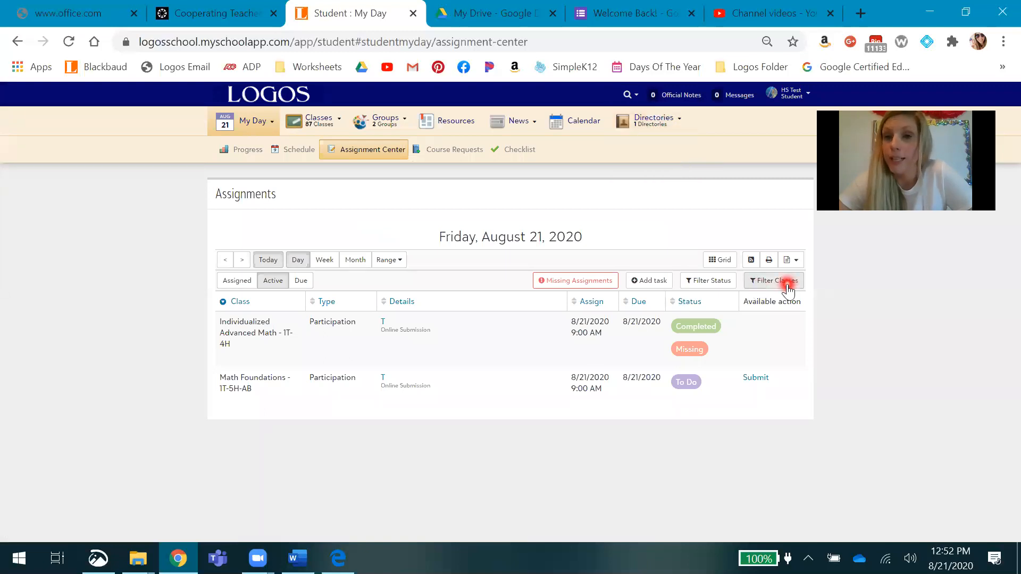
# Adjust the class filter to Algebra I and American History, then reselect every class.
pyautogui.click(777, 281)
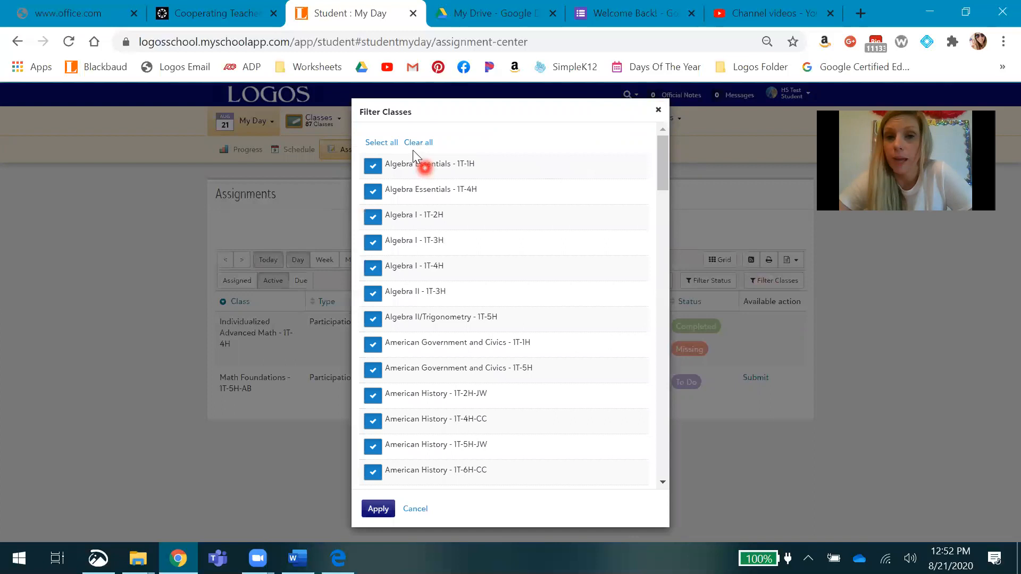
pyautogui.click(418, 143)
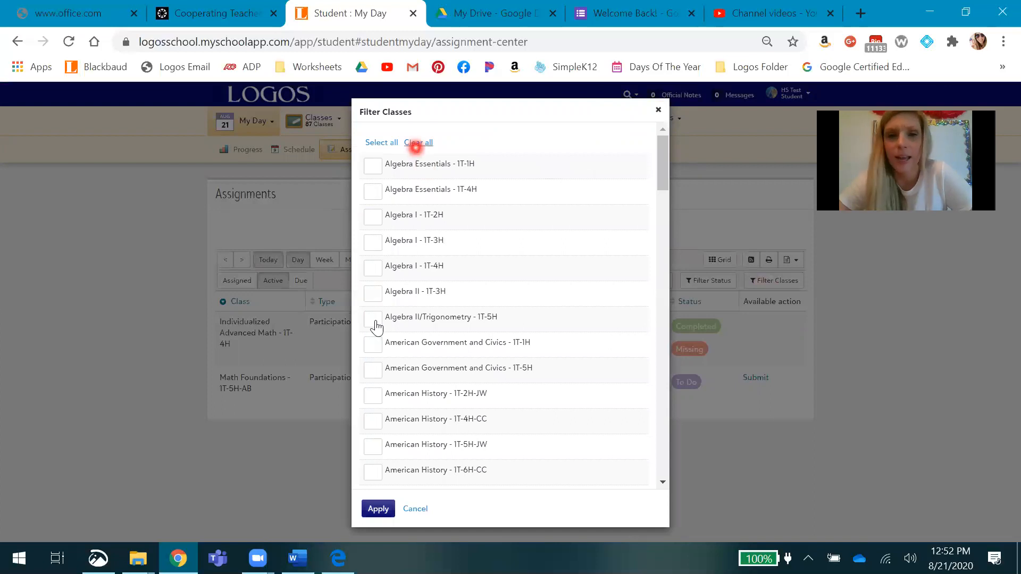
pyautogui.click(372, 241)
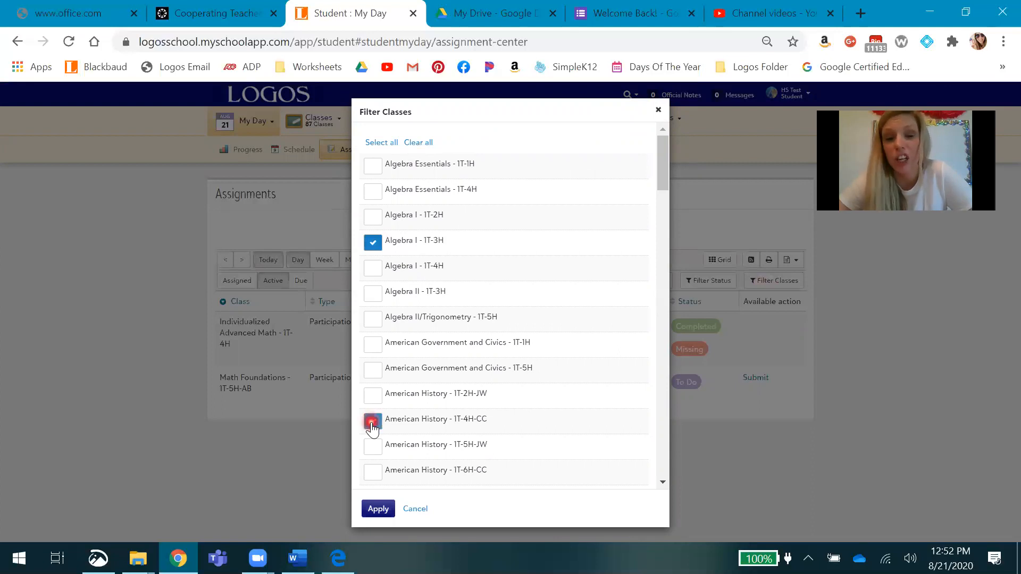
pyautogui.click(372, 421)
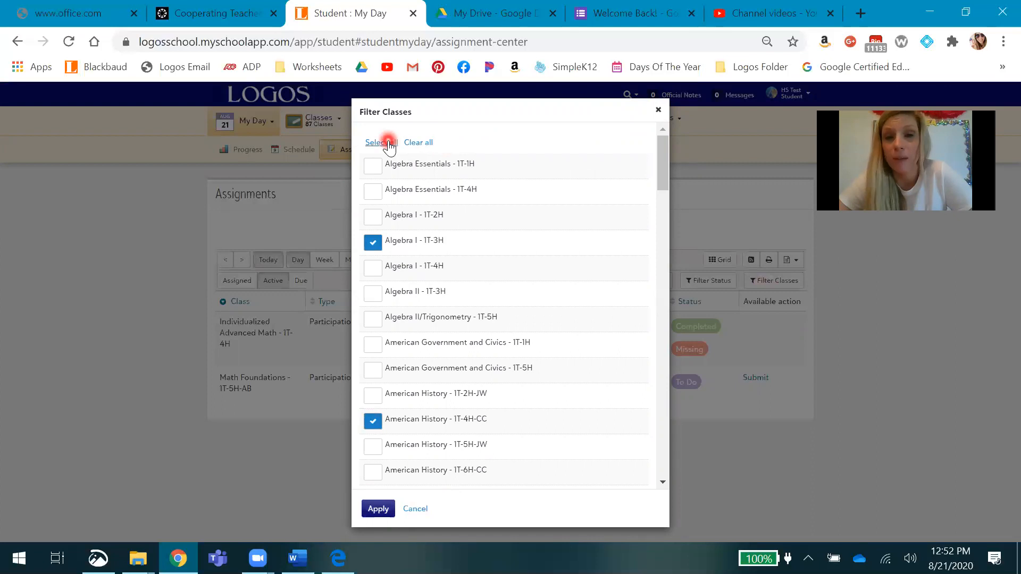
pyautogui.click(381, 143)
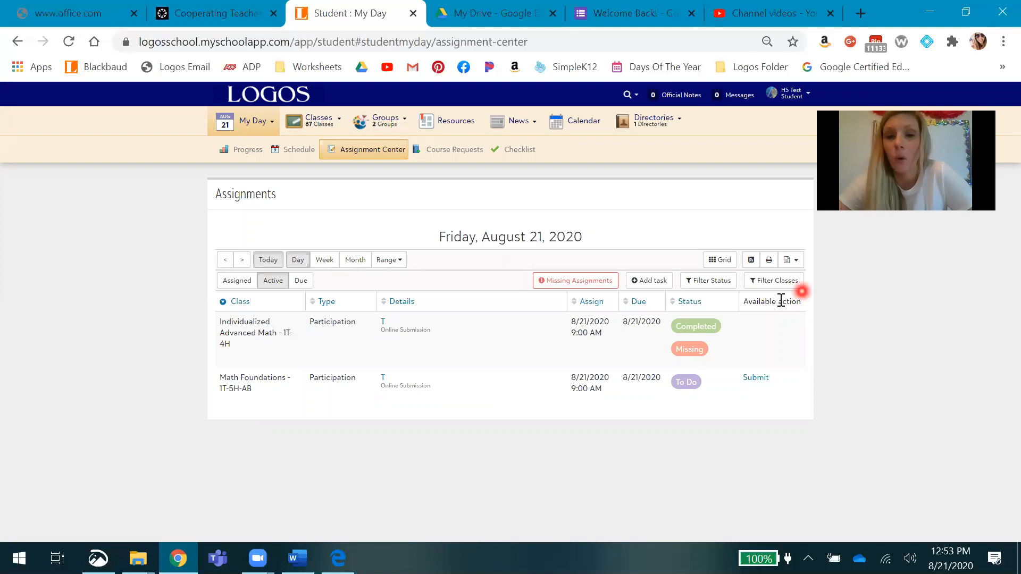
pyautogui.moveTo(762, 362)
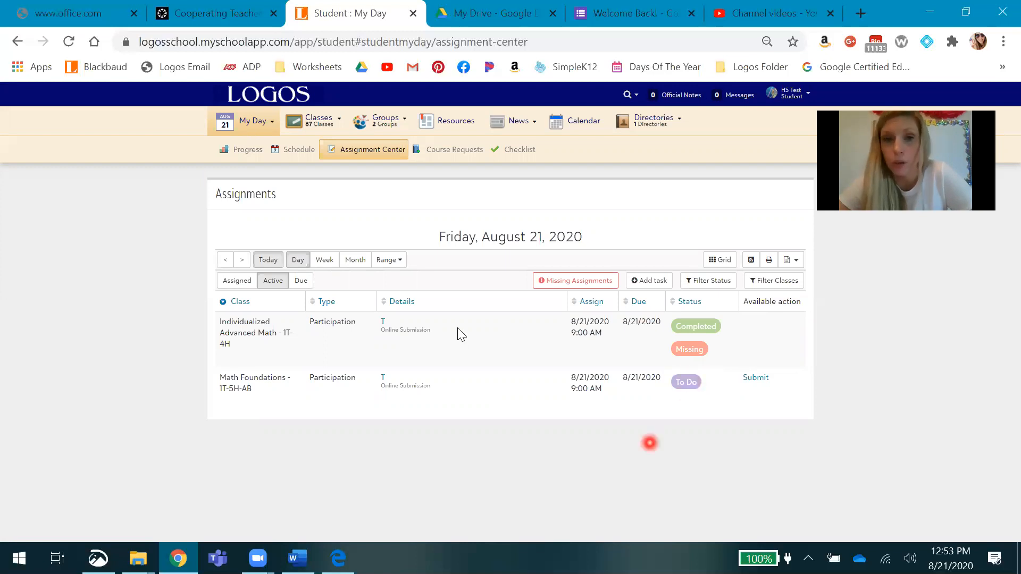
# Switch the Assignment Center from Week to the whole month of August 2020.
pyautogui.click(325, 260)
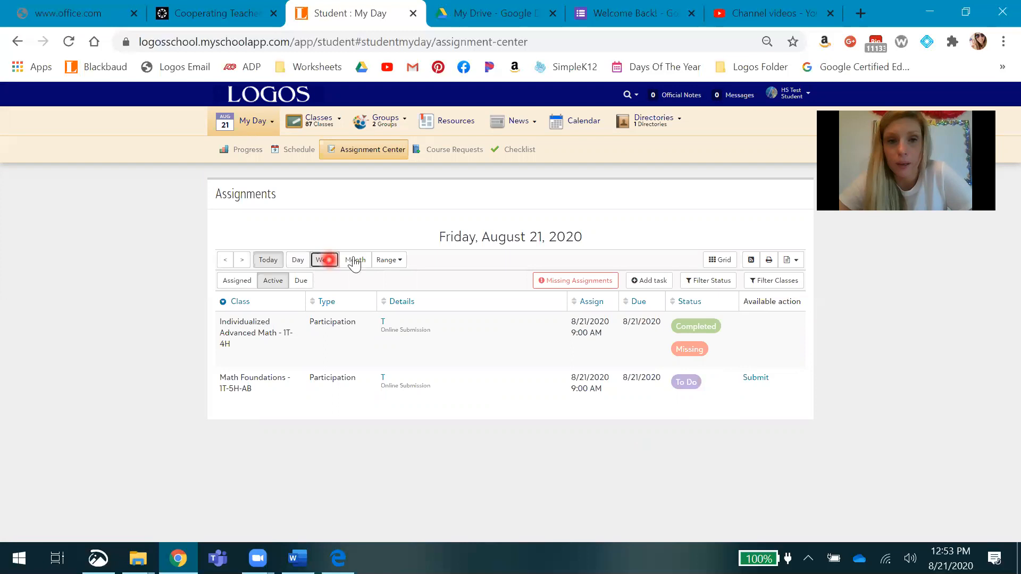
pyautogui.click(355, 260)
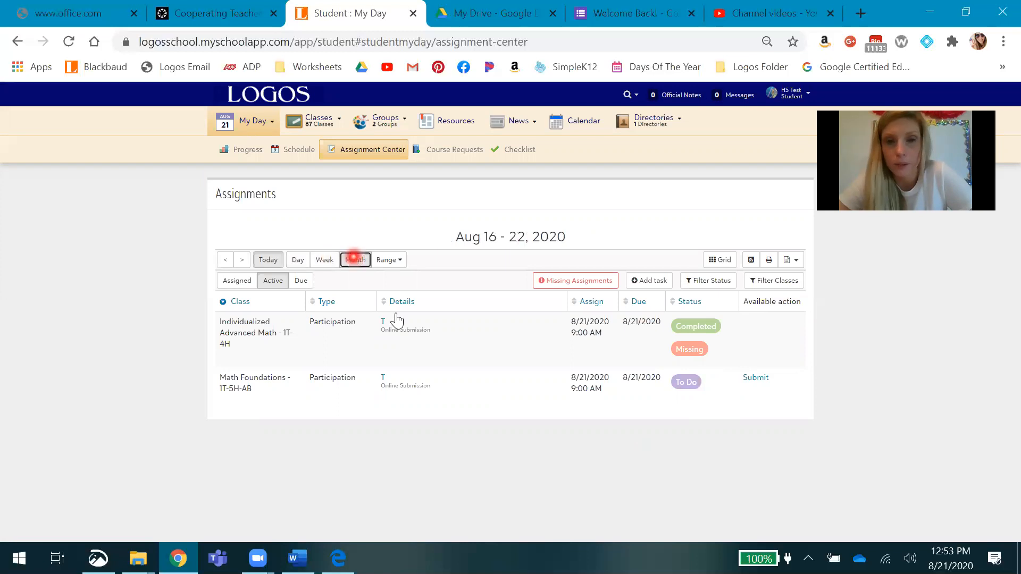
pyautogui.click(356, 259)
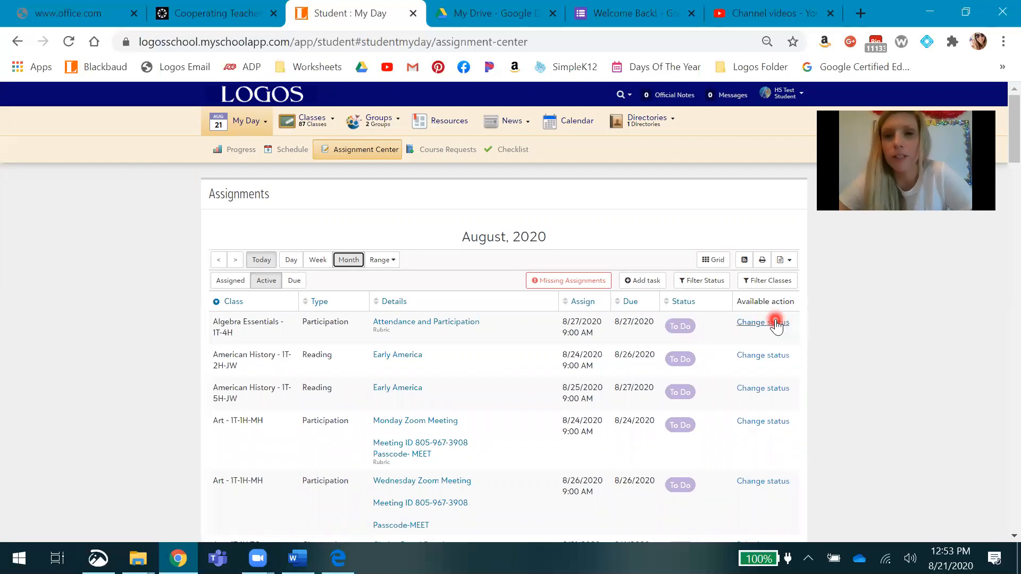
# Review the Set Status options for the Algebra Essentials assignment without changing anything.
pyautogui.click(762, 322)
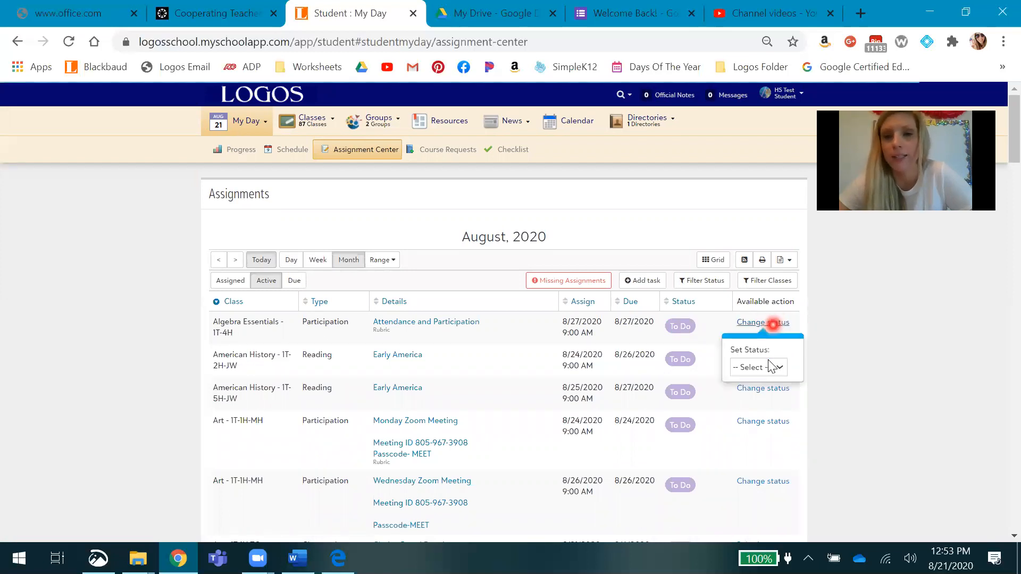
pyautogui.click(757, 367)
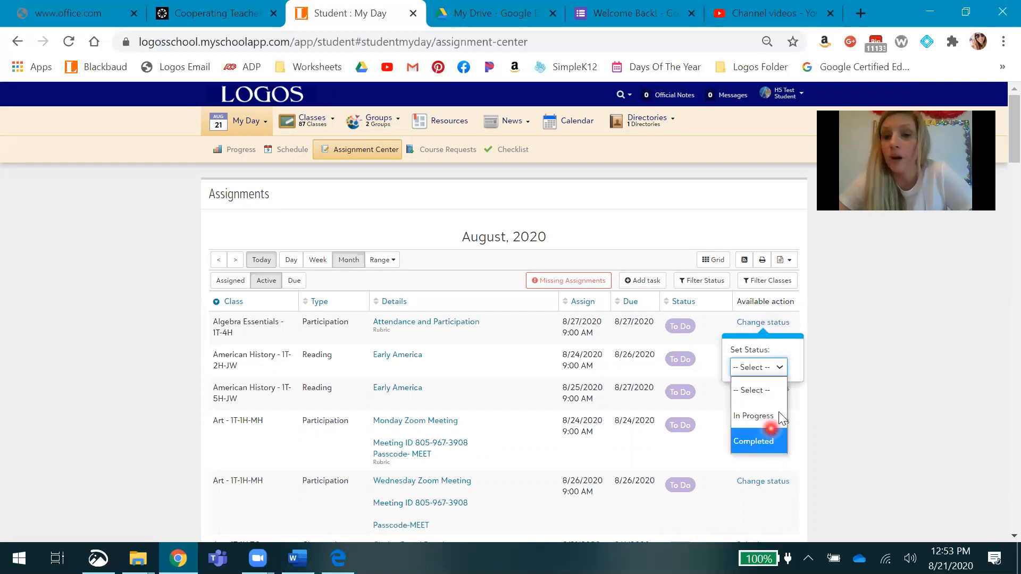
pyautogui.moveTo(866, 353)
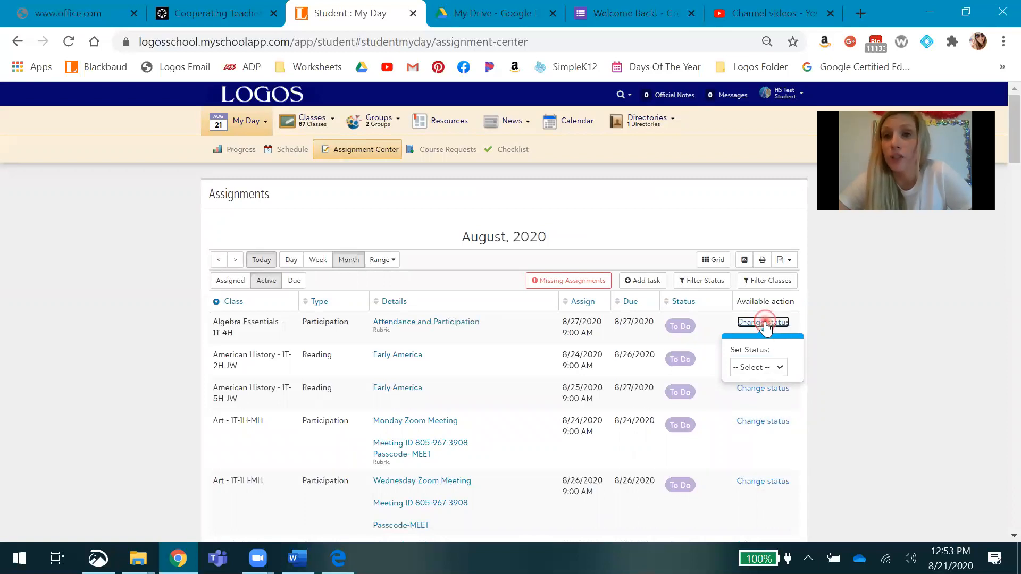
pyautogui.click(870, 304)
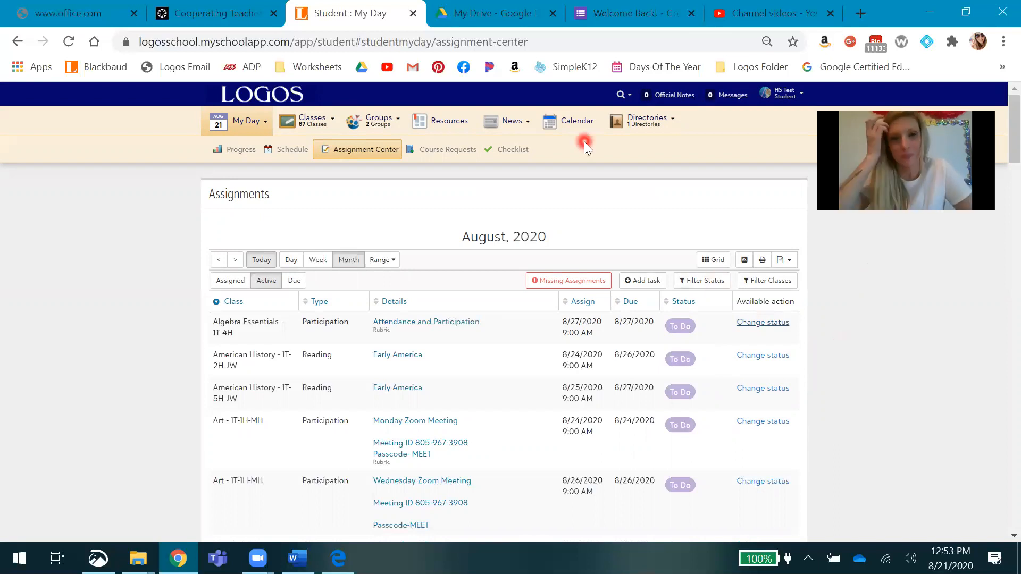
pyautogui.moveTo(431, 106)
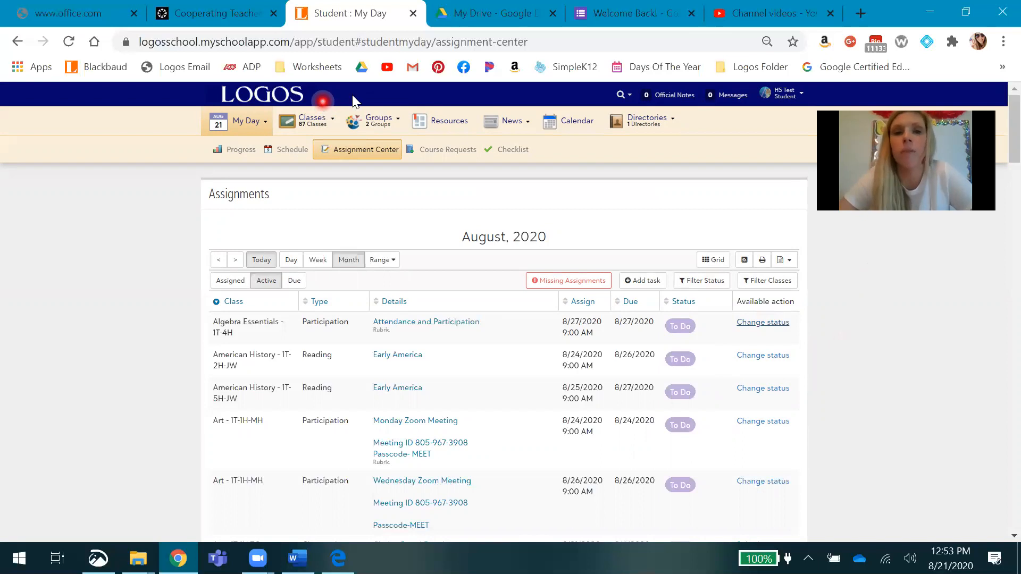
pyautogui.click(380, 121)
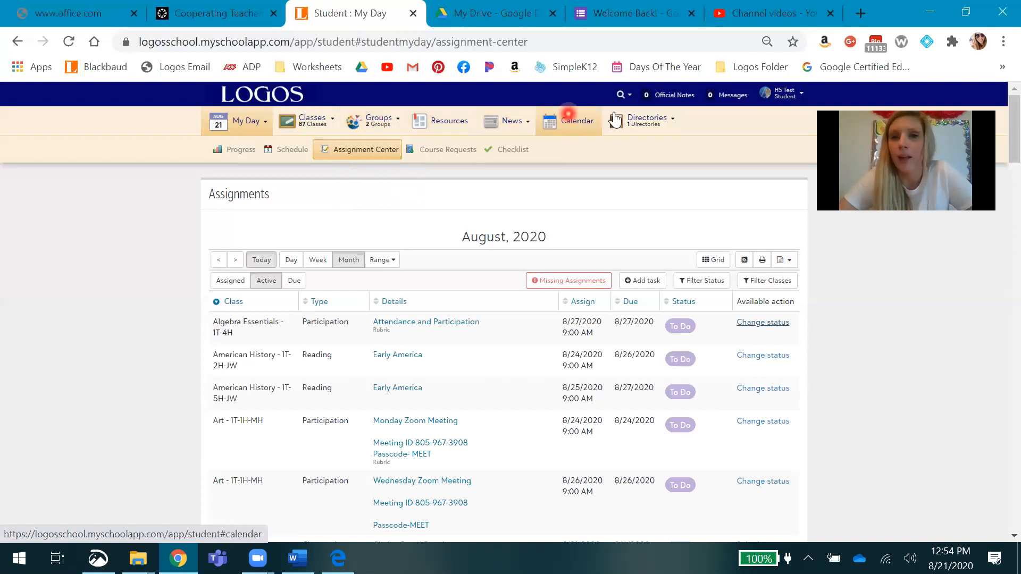
pyautogui.click(648, 119)
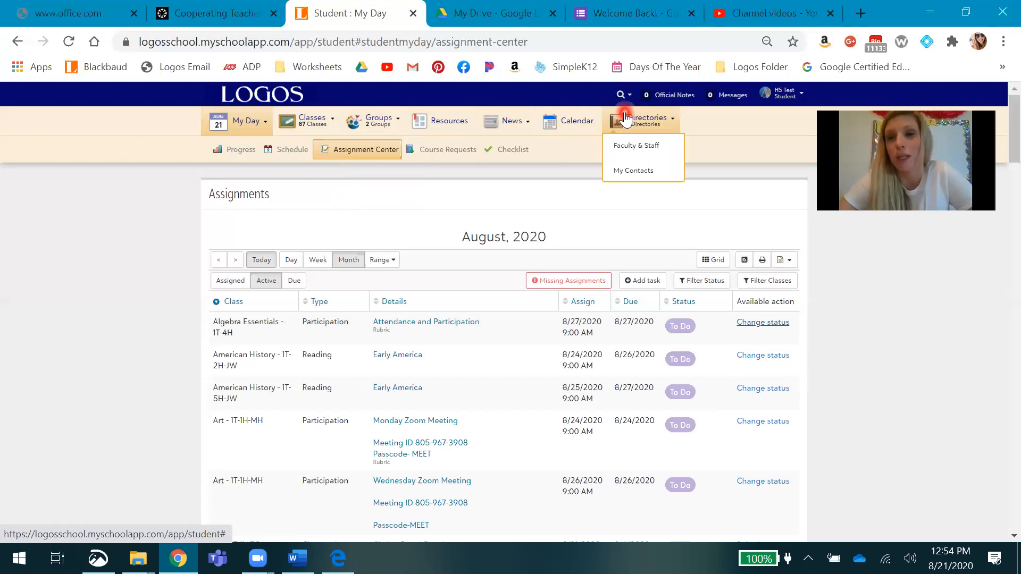
pyautogui.click(722, 137)
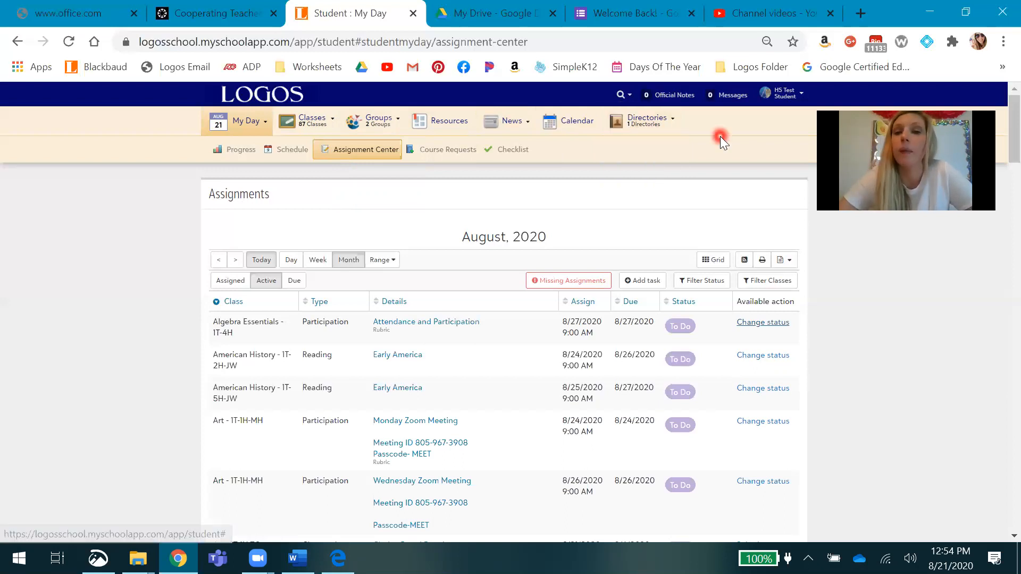
pyautogui.moveTo(727, 101)
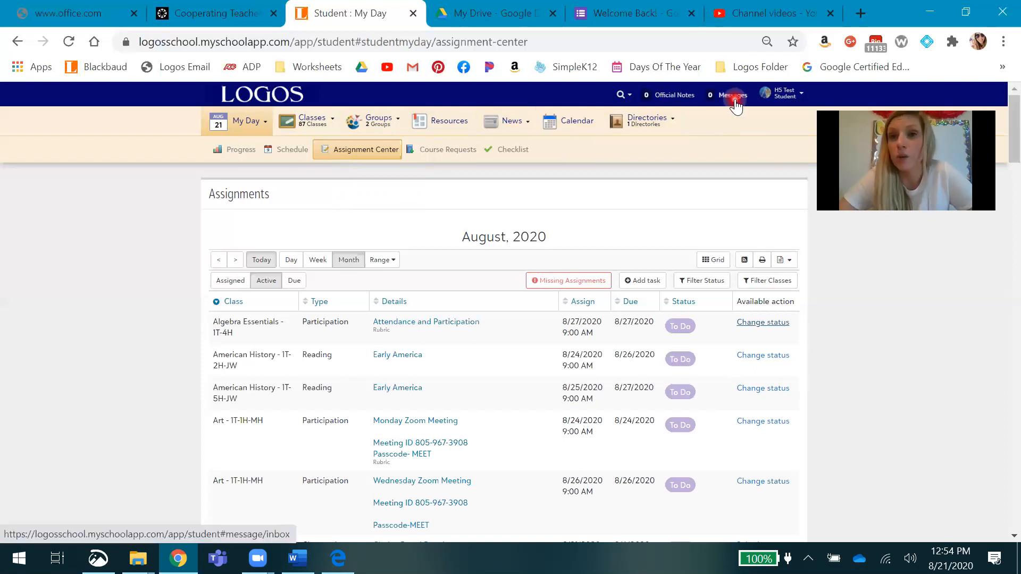
pyautogui.click(732, 95)
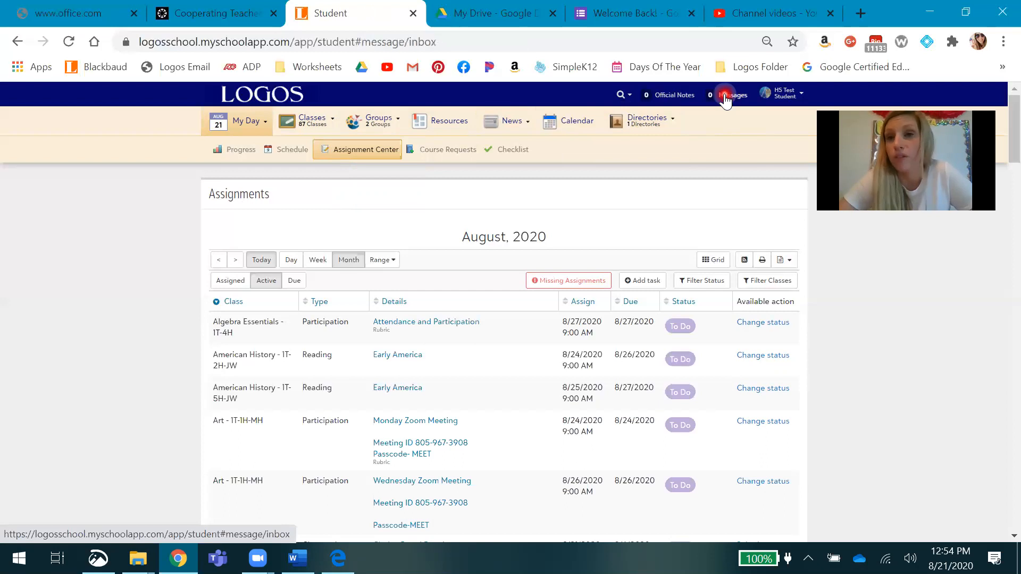
pyautogui.click(726, 94)
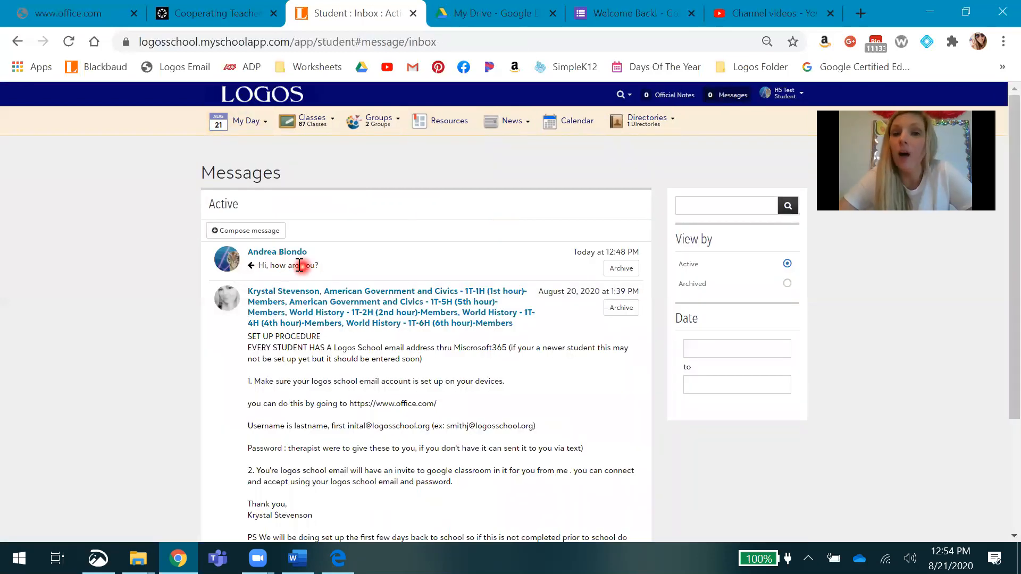
pyautogui.click(301, 249)
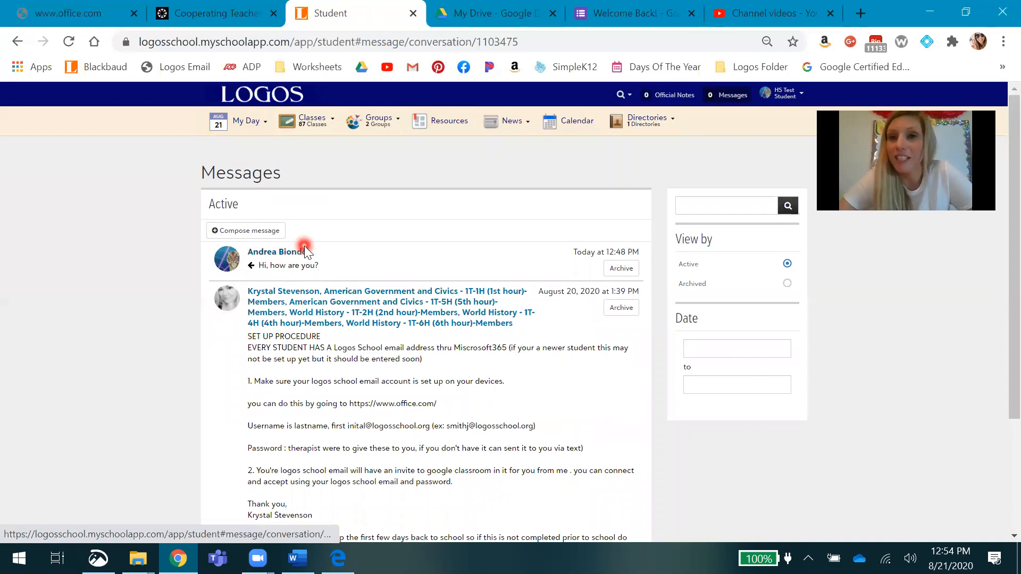
pyautogui.click(273, 251)
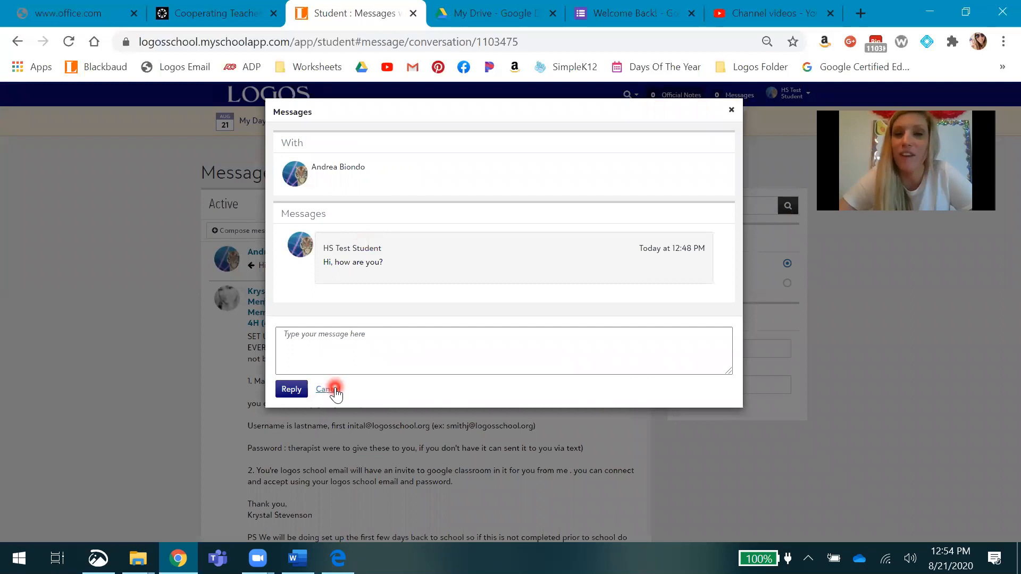
pyautogui.click(326, 390)
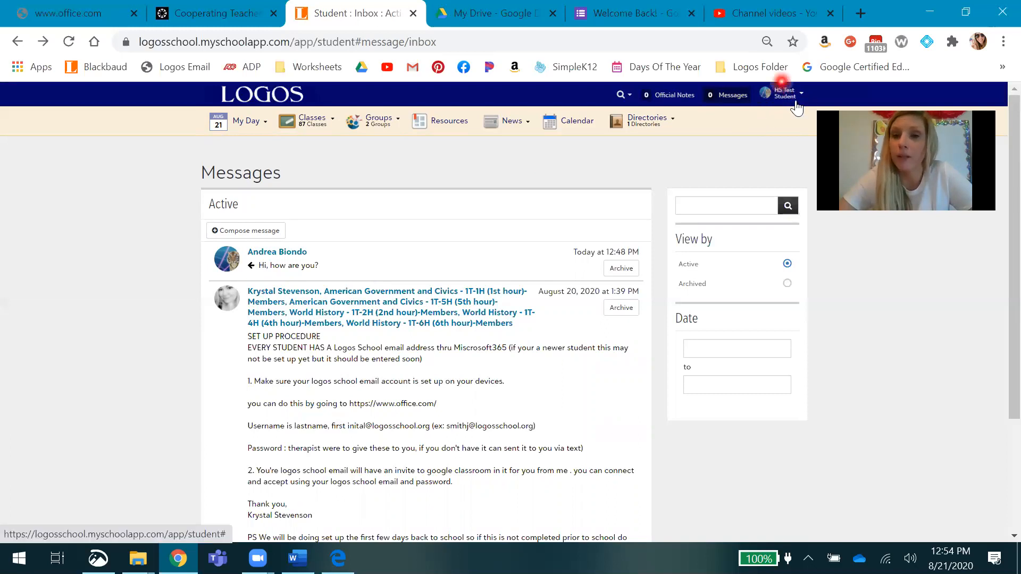
pyautogui.click(800, 94)
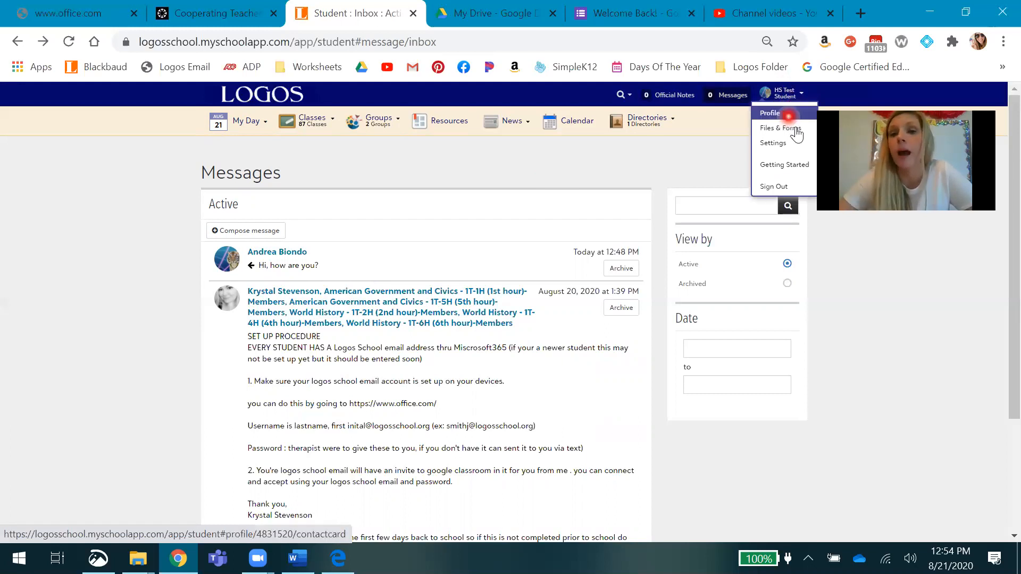
# Go to Account Settings from the profile menu and show the Notifications settings.
pyautogui.click(772, 143)
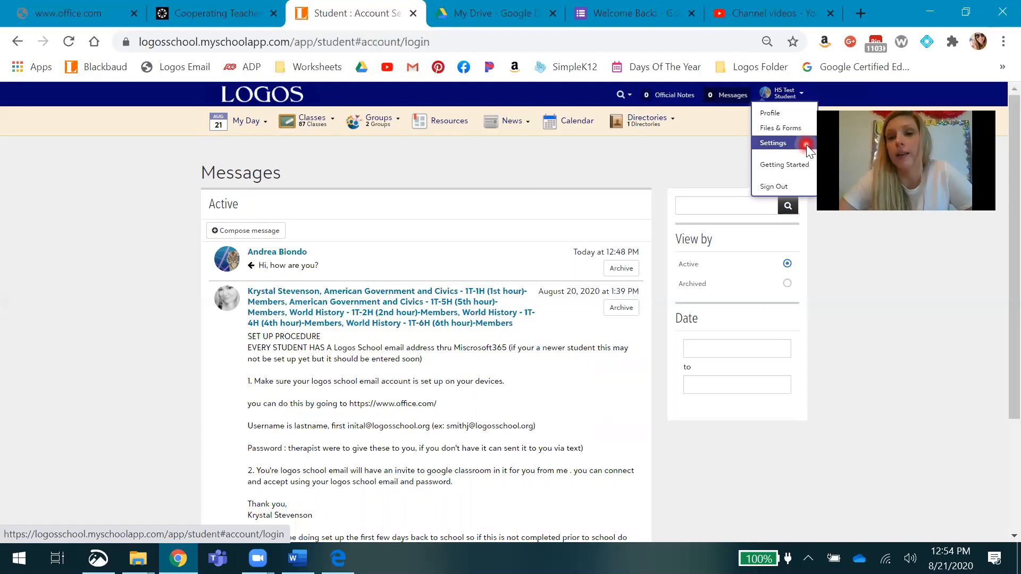
pyautogui.click(772, 142)
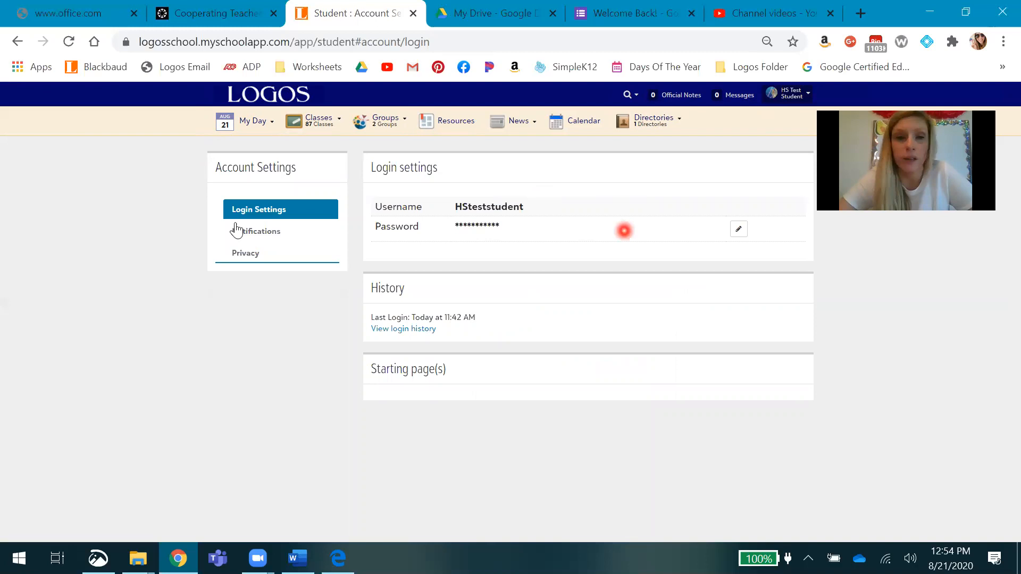
pyautogui.click(256, 231)
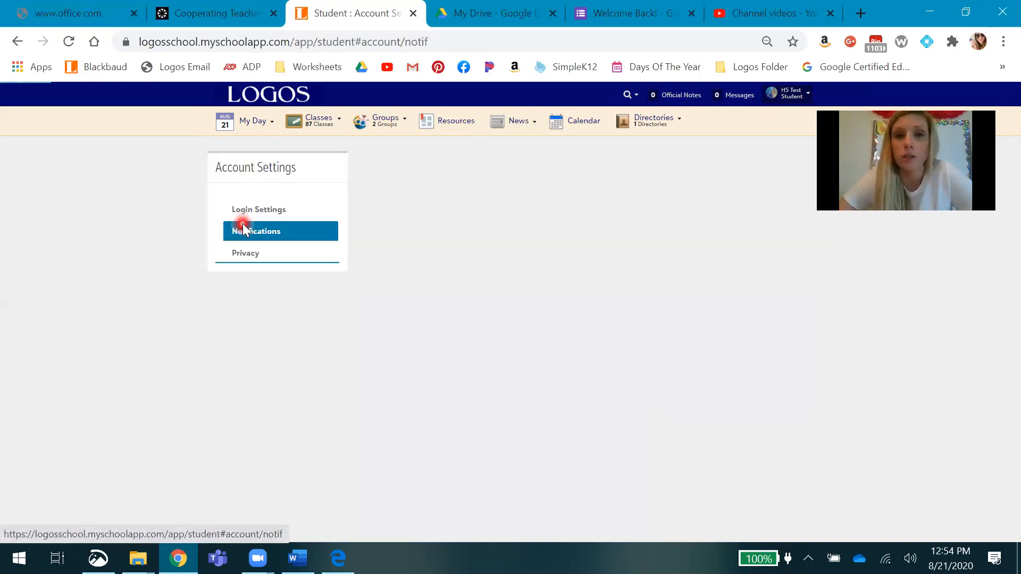
# Show the Notifications settings table of notification types with E-mail and Text checkboxes.
pyautogui.click(245, 230)
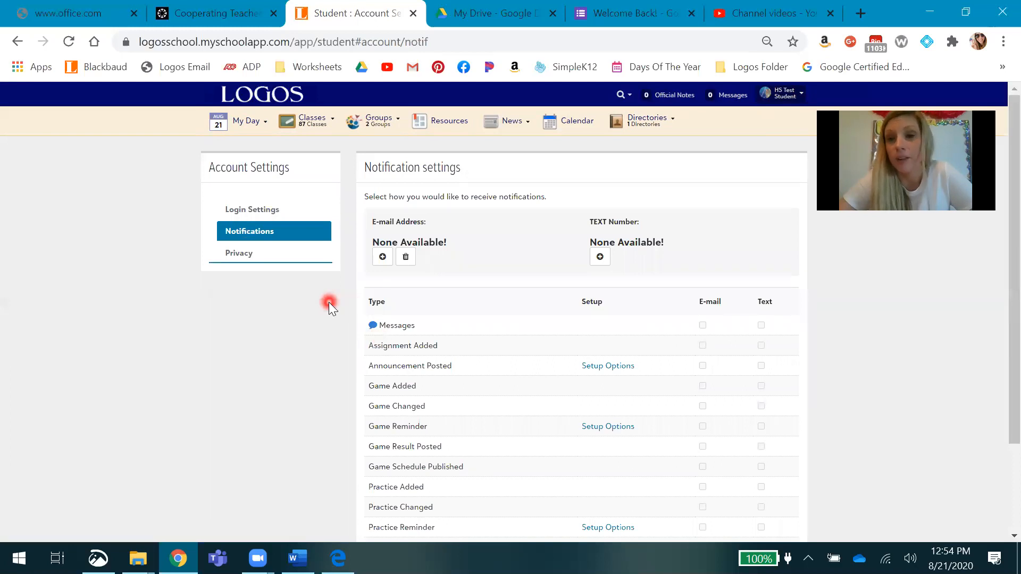
pyautogui.moveTo(341, 317)
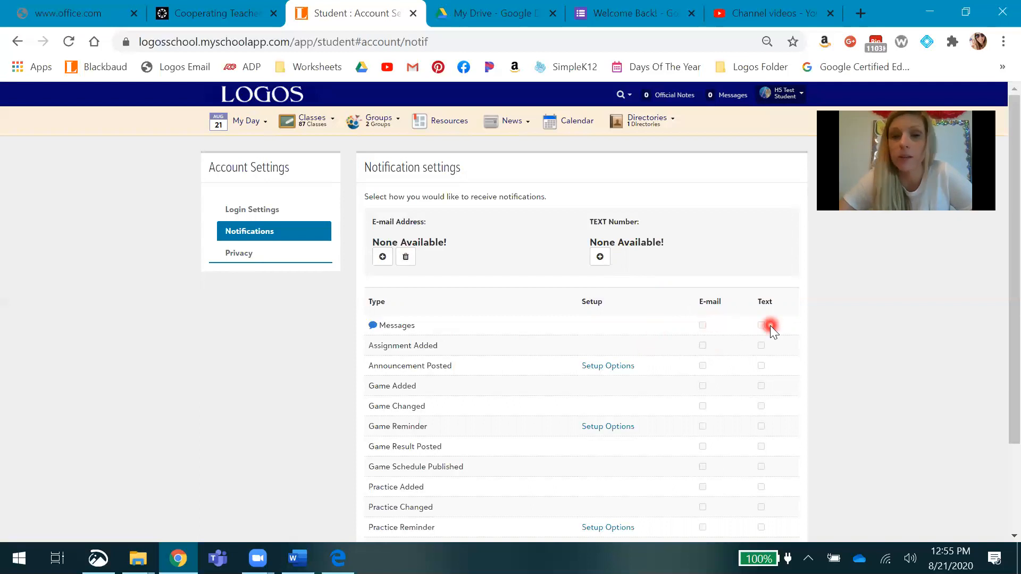
pyautogui.moveTo(417, 352)
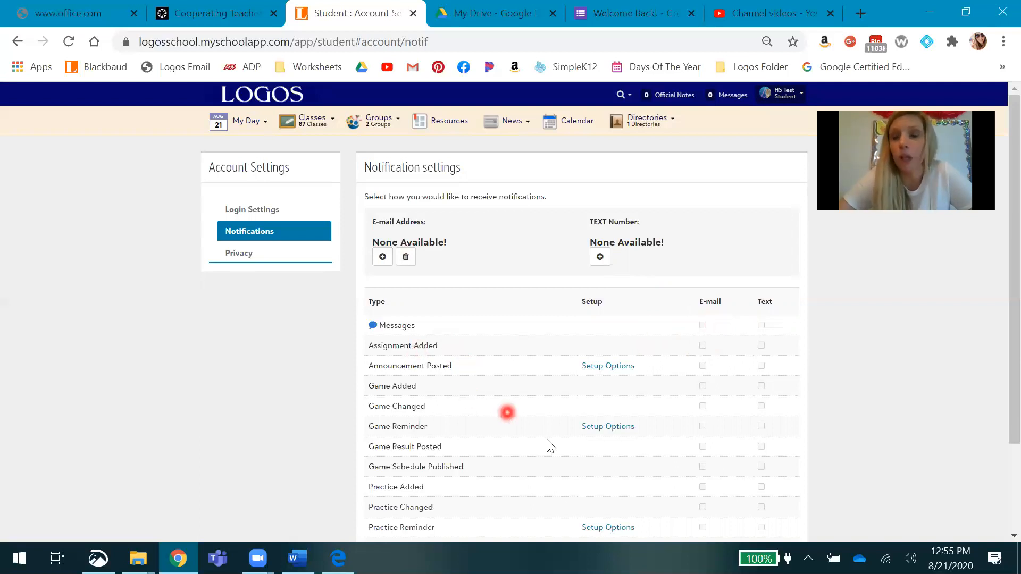
pyautogui.moveTo(562, 488)
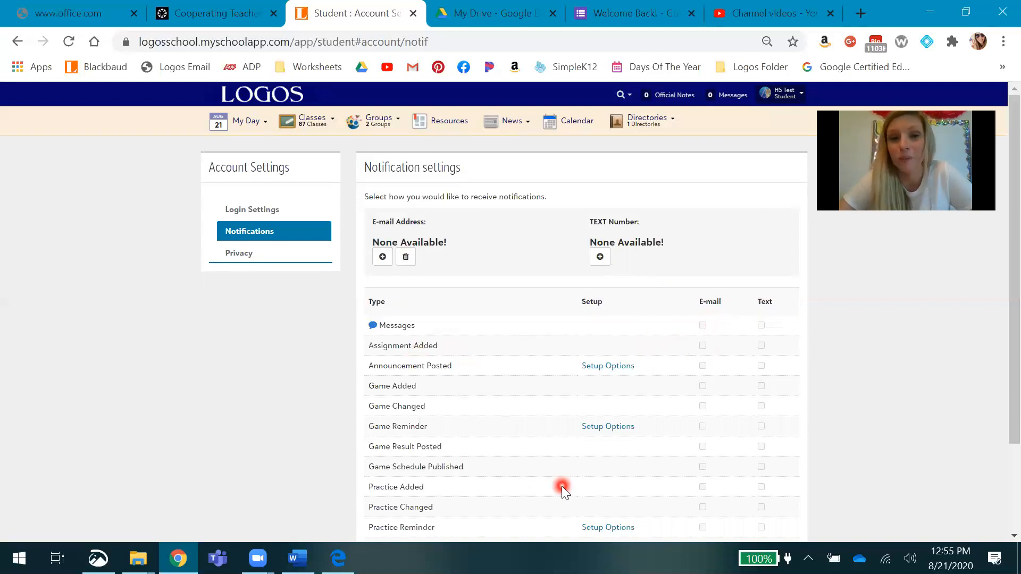
pyautogui.scroll(-3)
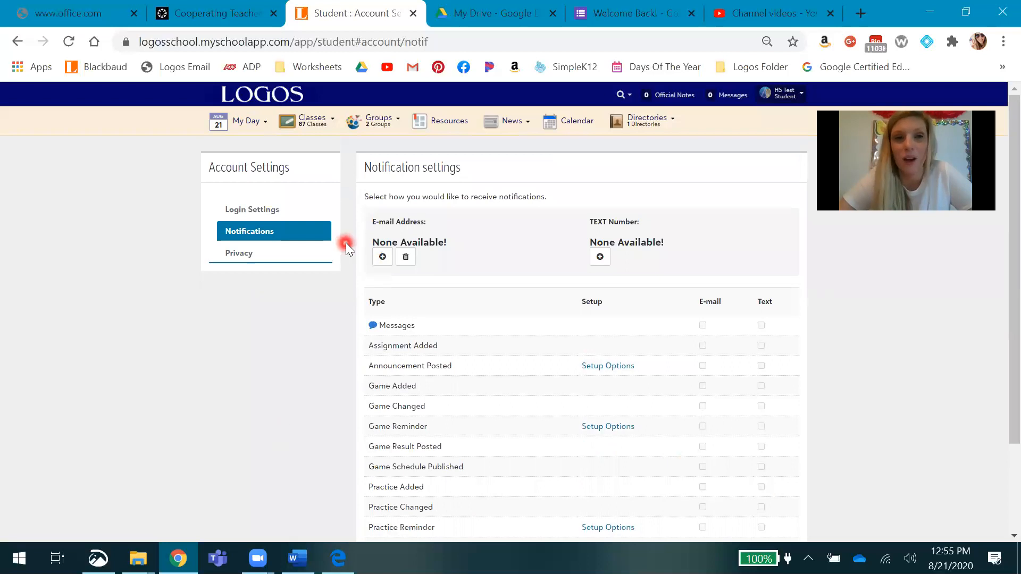
pyautogui.moveTo(349, 248)
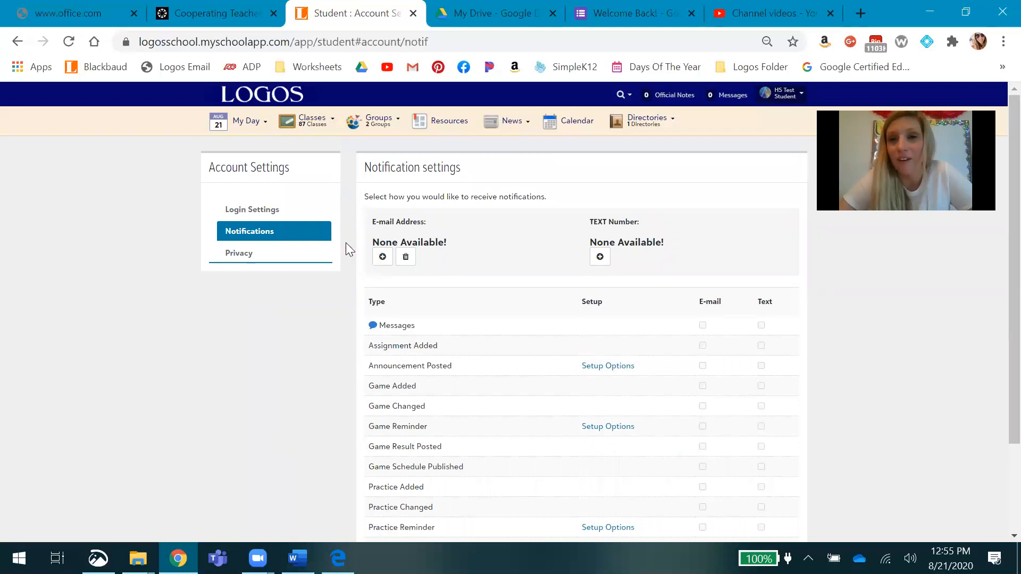